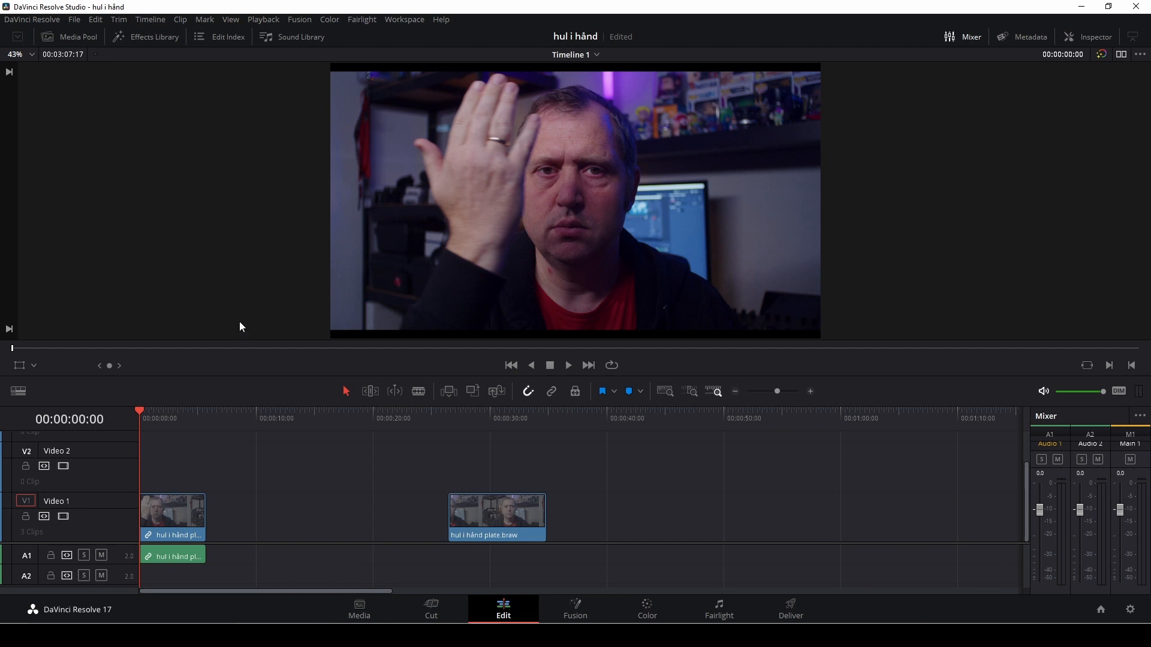
Convert the first hand clip on track V1 into a New Fusion Clip
left_click(567, 365)
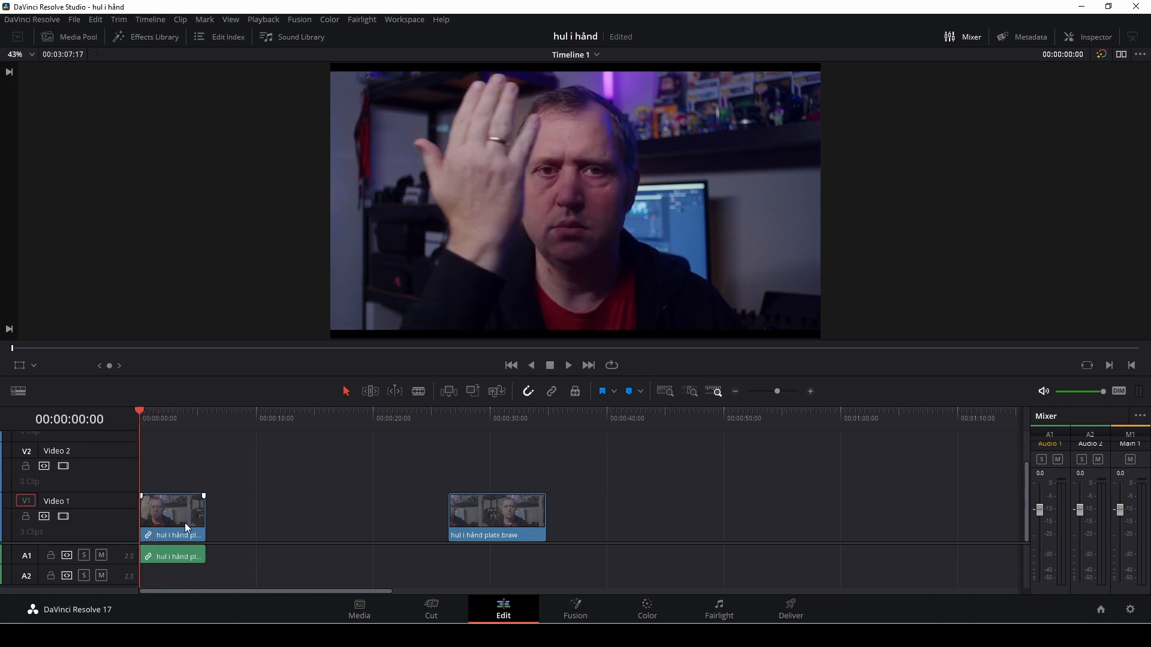
right_click(186, 528)
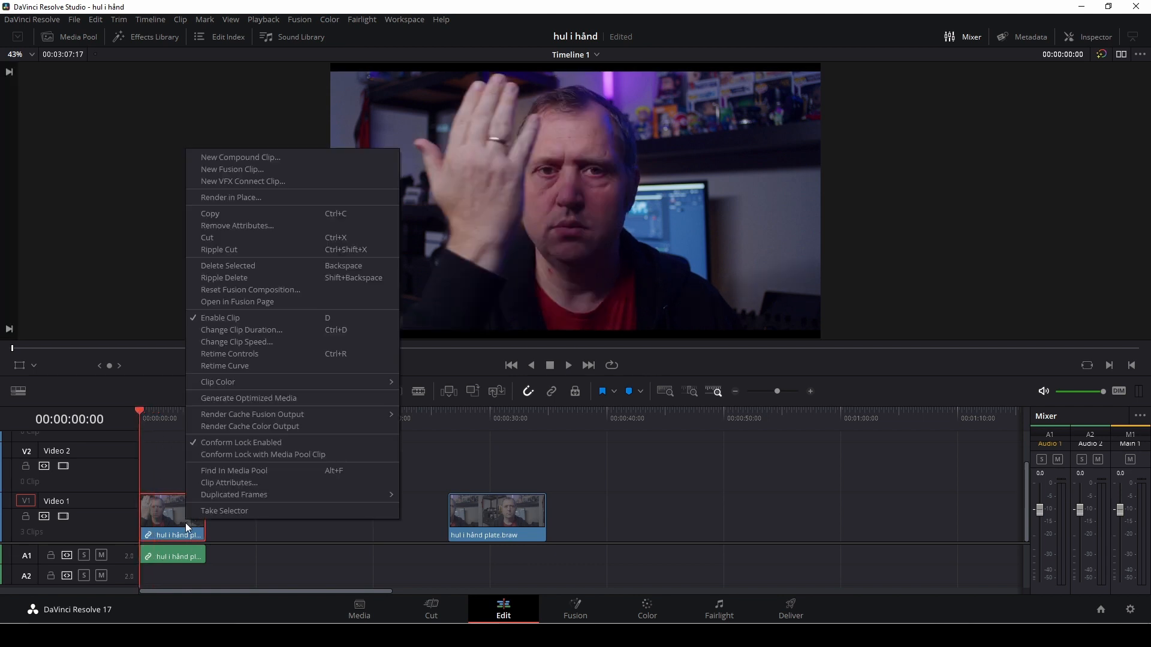
mouse_move(231, 169)
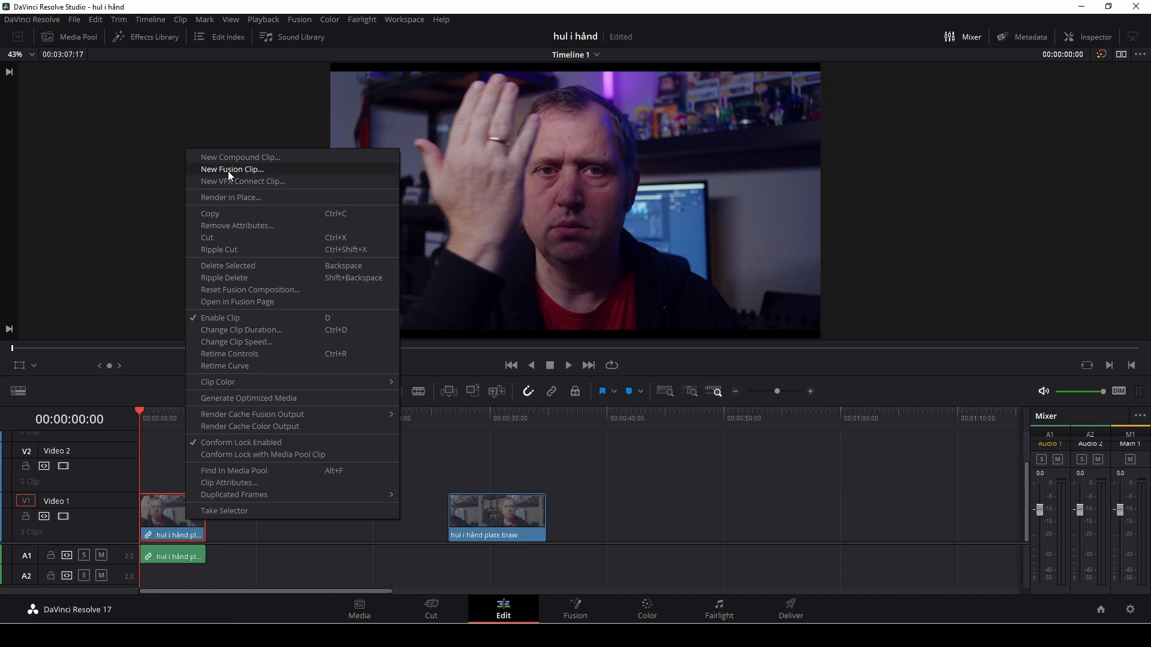
left_click(232, 169)
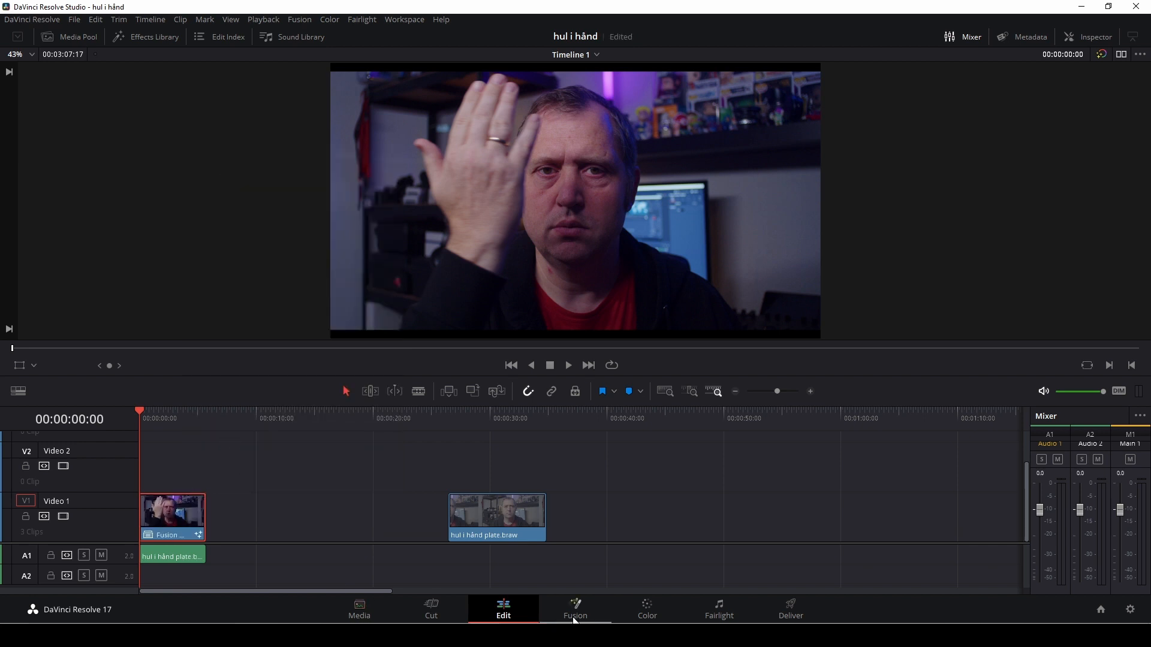
Add a Planar Tracker node to the hand clip's Fusion node graph
left_click(574, 609)
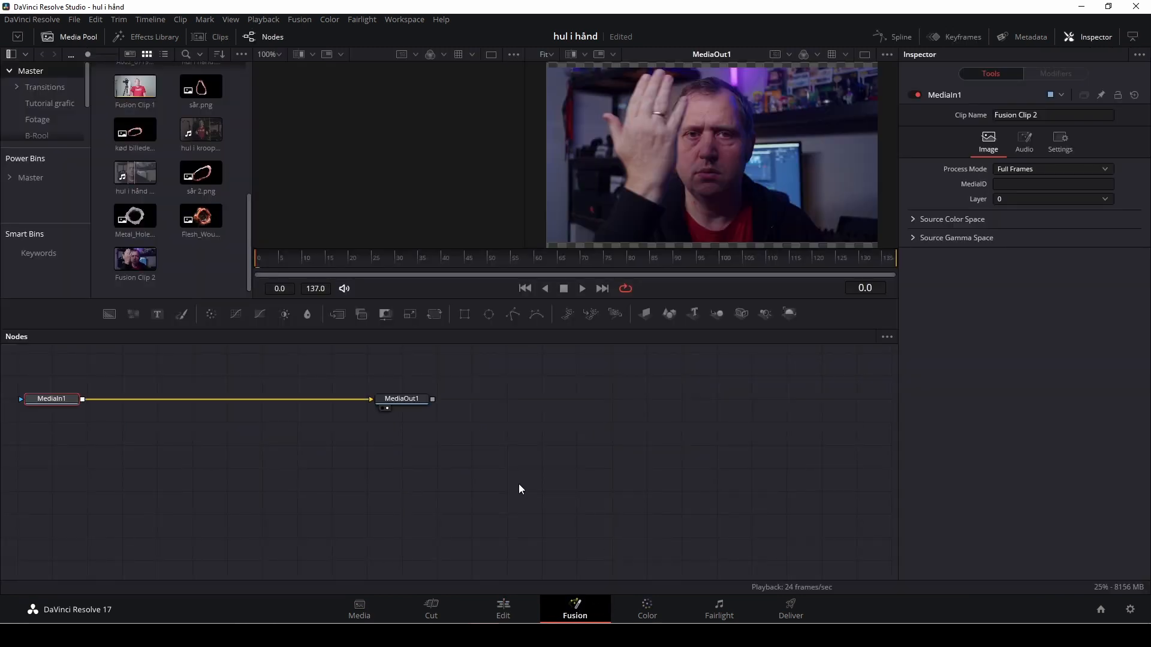
left_click(52, 398)
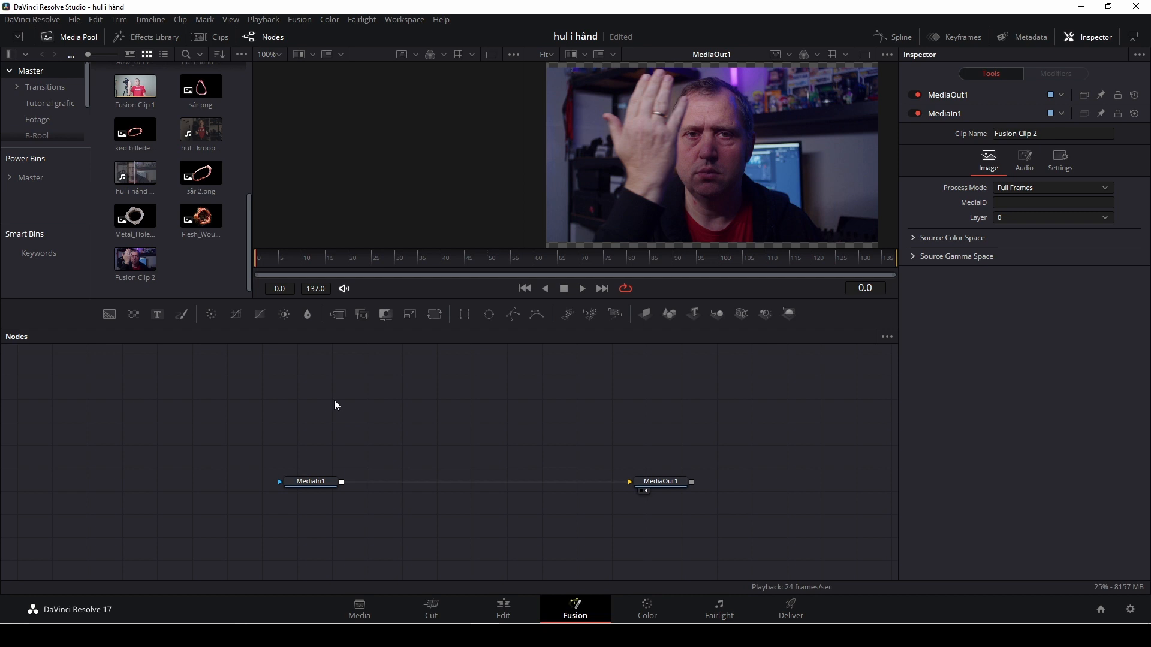
mouse_move(462, 376)
type("pl")
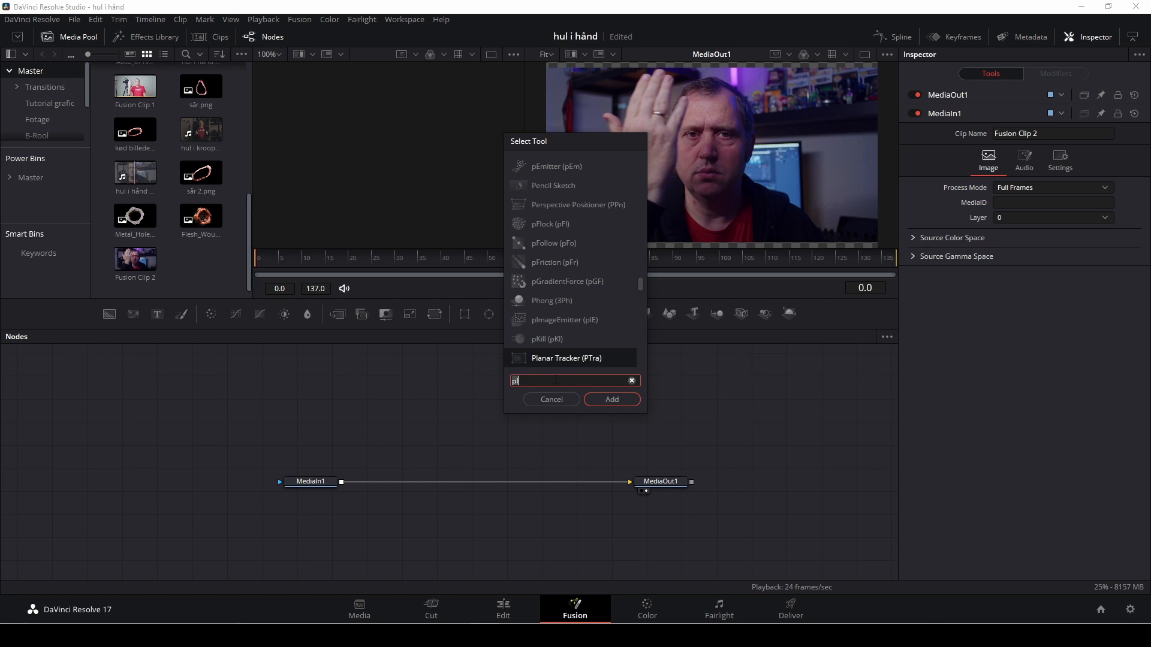
left_click(566, 357)
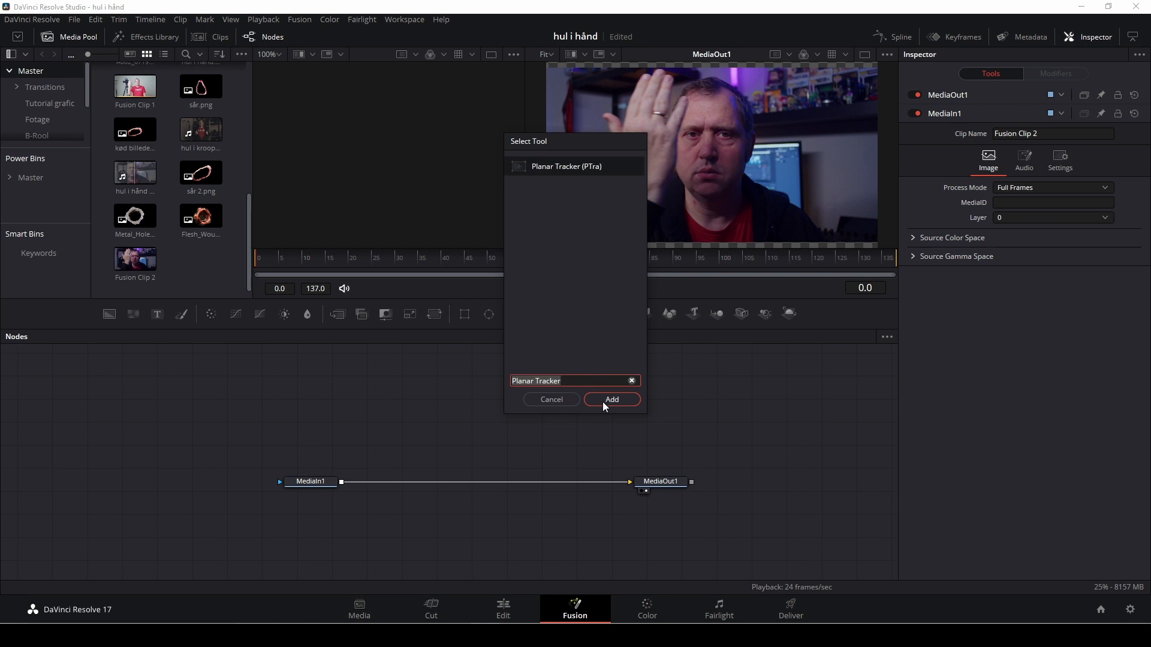
left_click(610, 399)
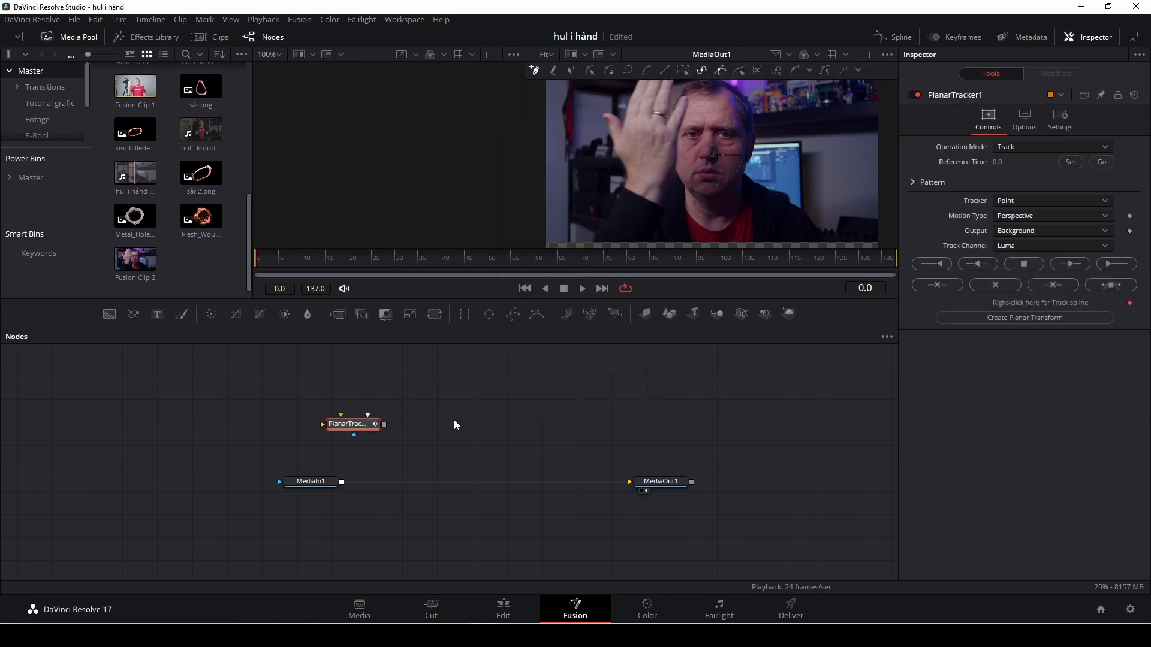
Insert the Planar Tracker between MediaIn1 and MediaOut1 on the main chain
left_click_drag(352, 423, 397, 433)
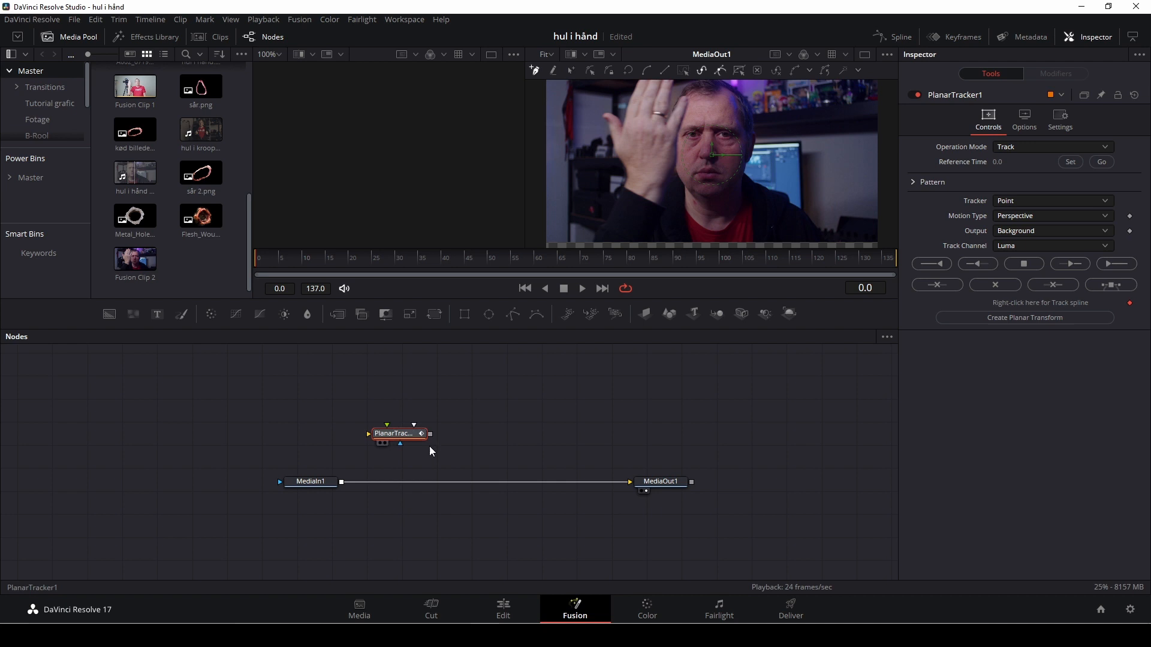
left_click_drag(396, 433, 477, 482)
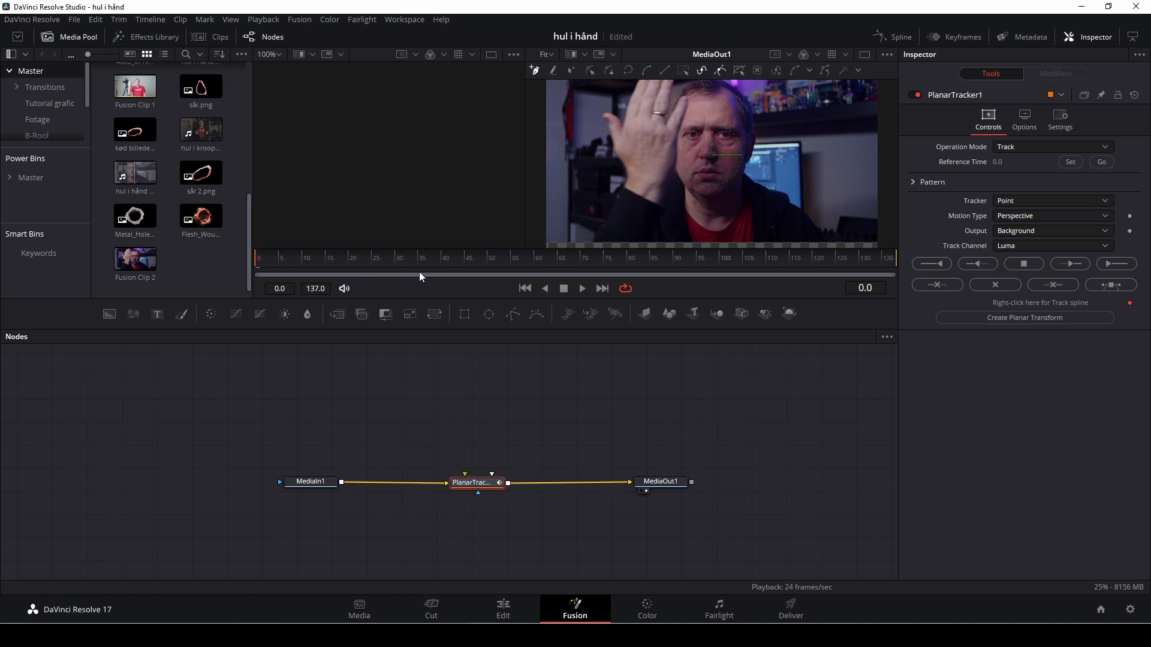
mouse_move(234, 284)
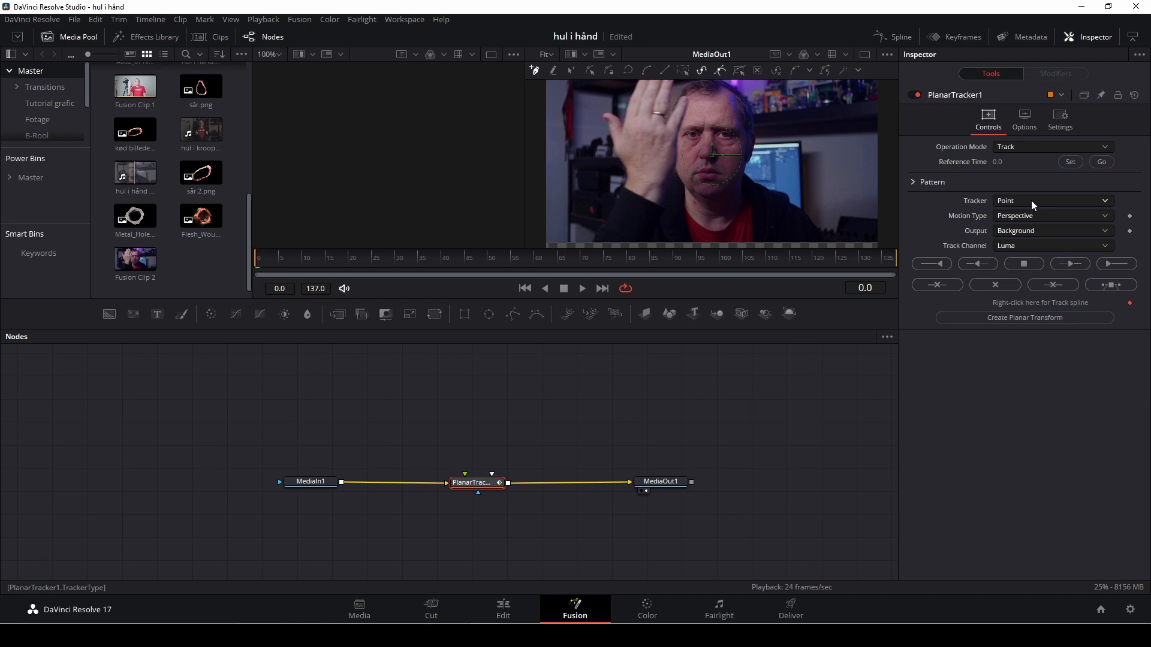
Set the tracker to Hybrid Point/Area and track the palm region forward to the end
left_click(1051, 200)
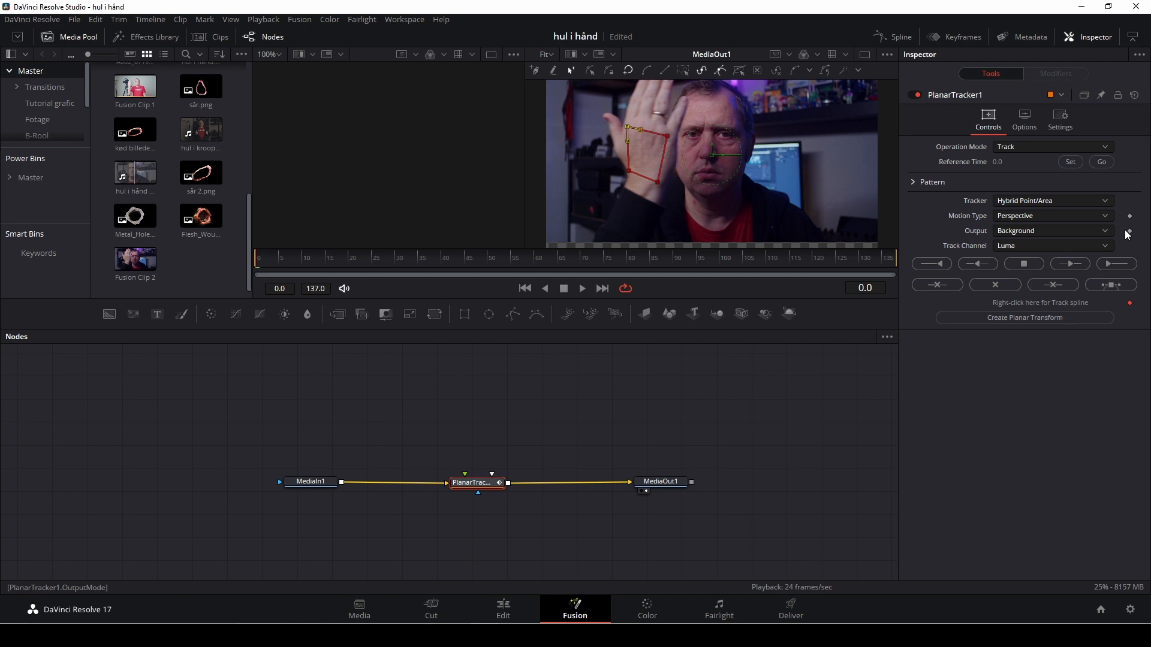
left_click(1115, 264)
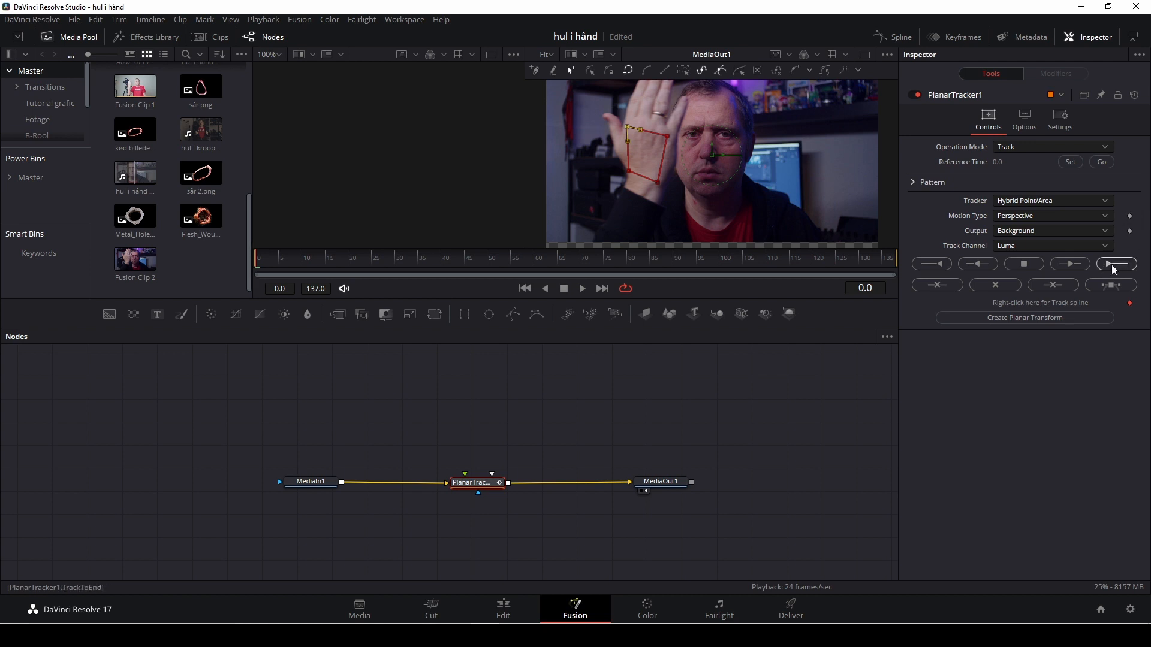
mouse_move(1116, 264)
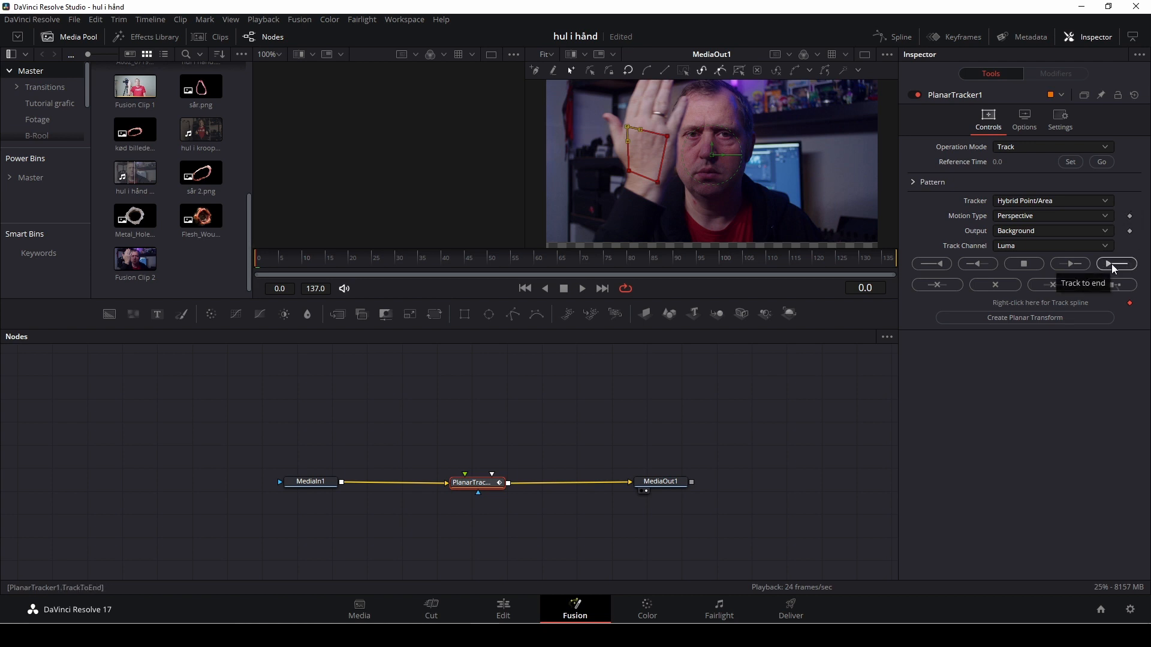
left_click(1116, 264)
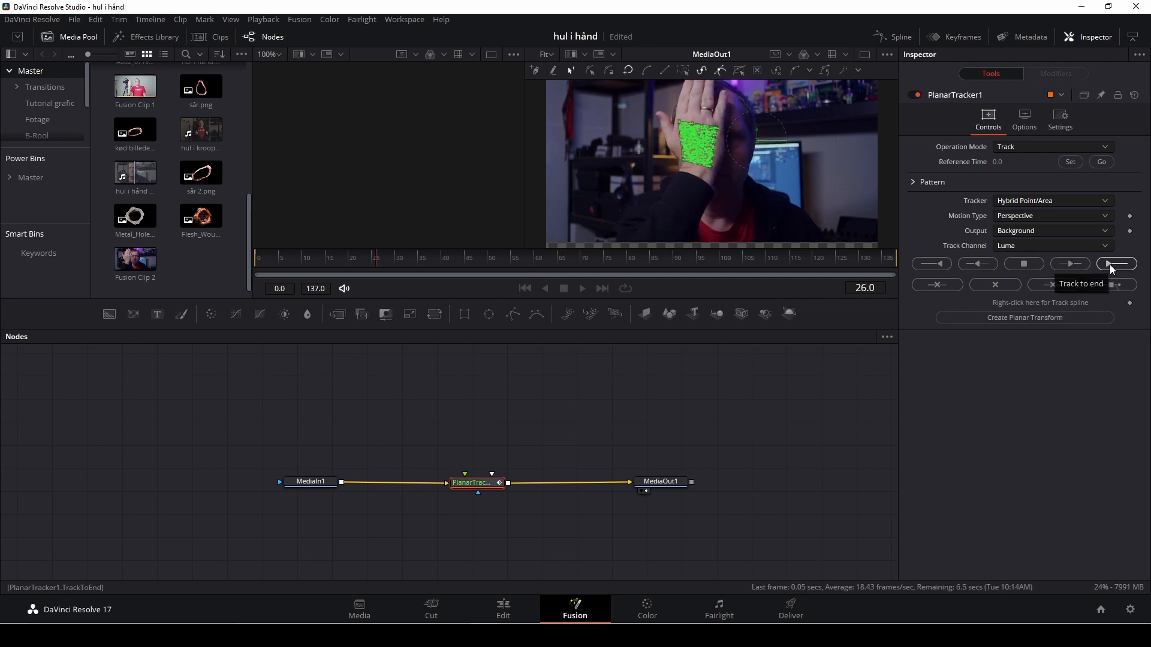
left_click(1115, 264)
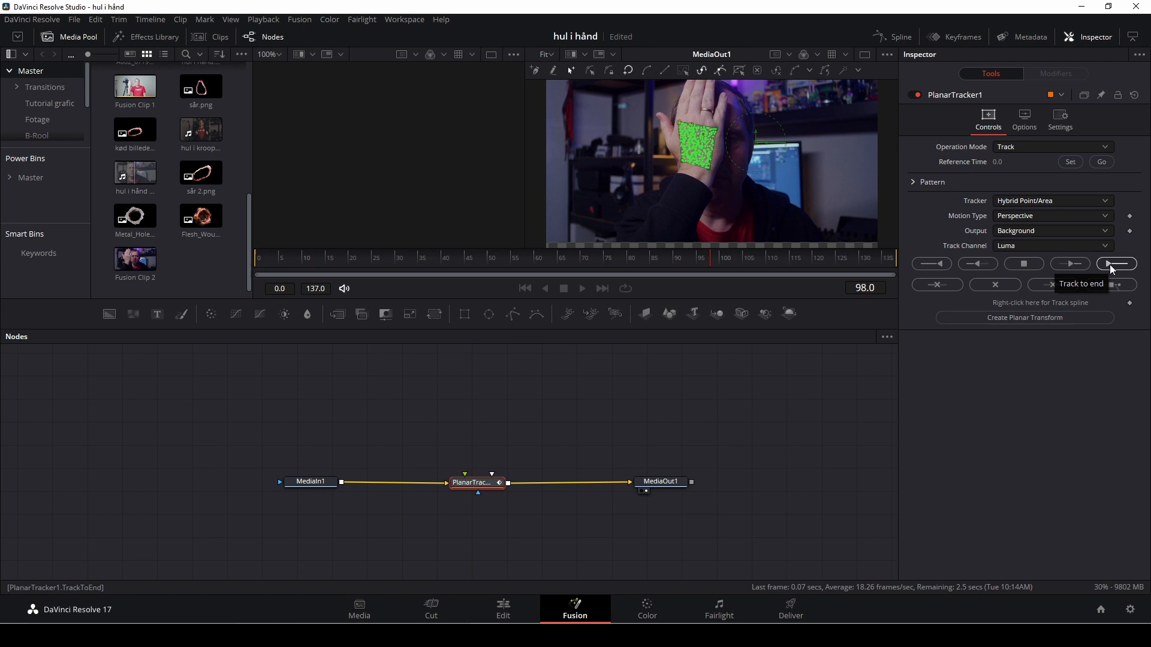
left_click(1116, 264)
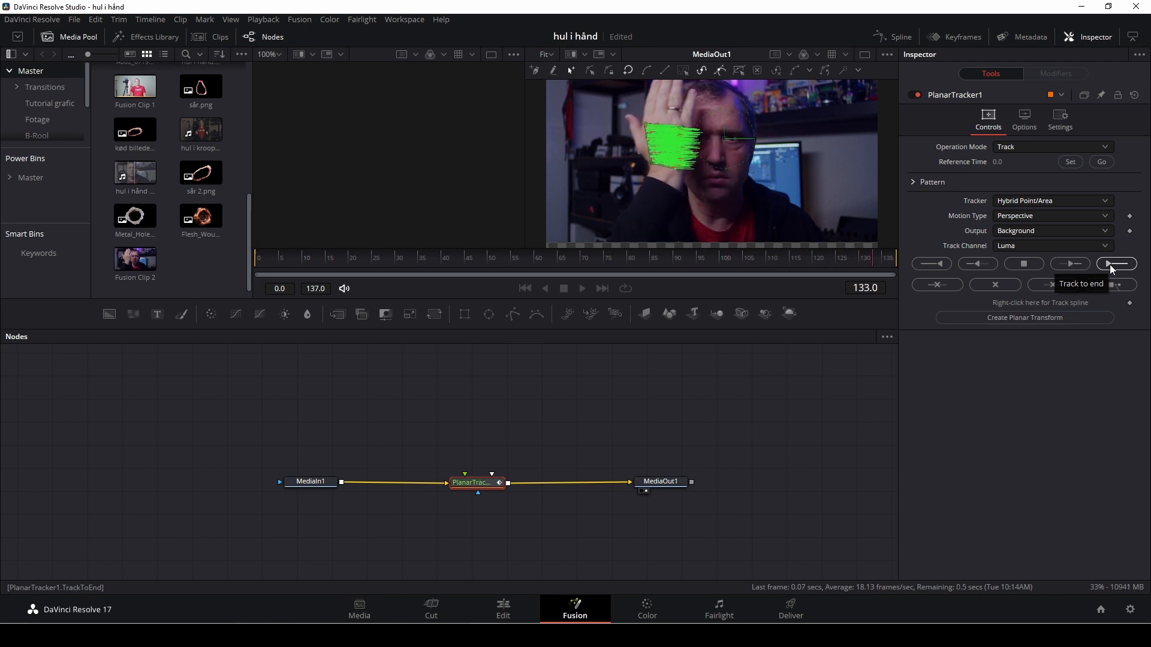
left_click(1116, 264)
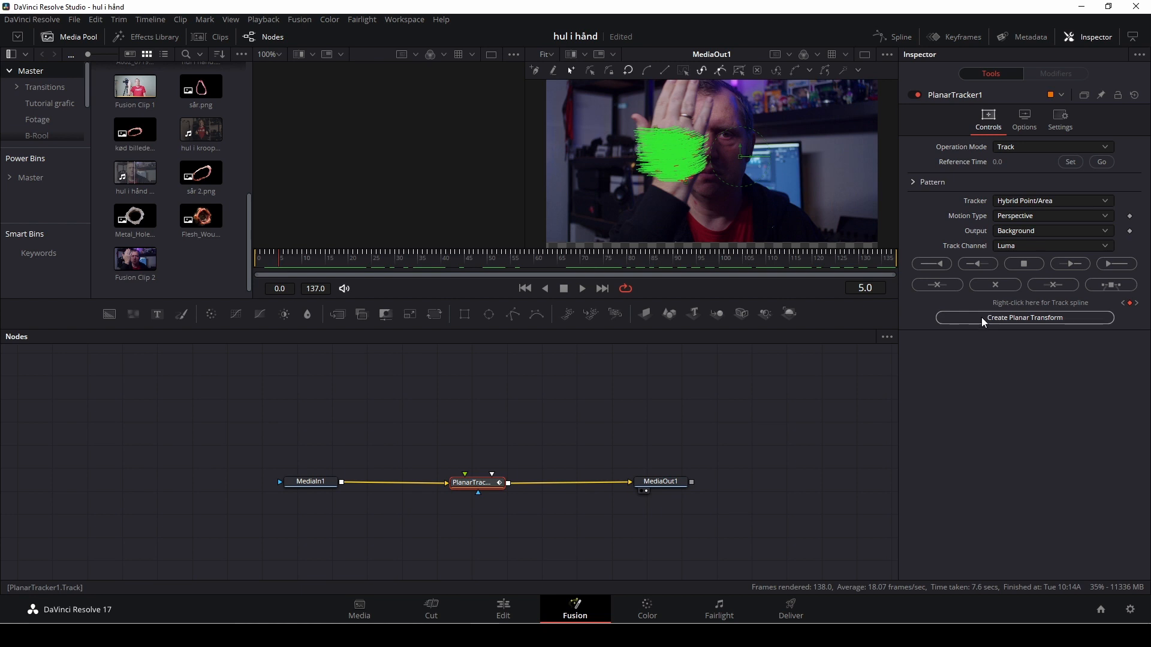
Create a Planar Transform from the track and place the Flesh_Wound_01.png input above the tracker
left_click(1025, 316)
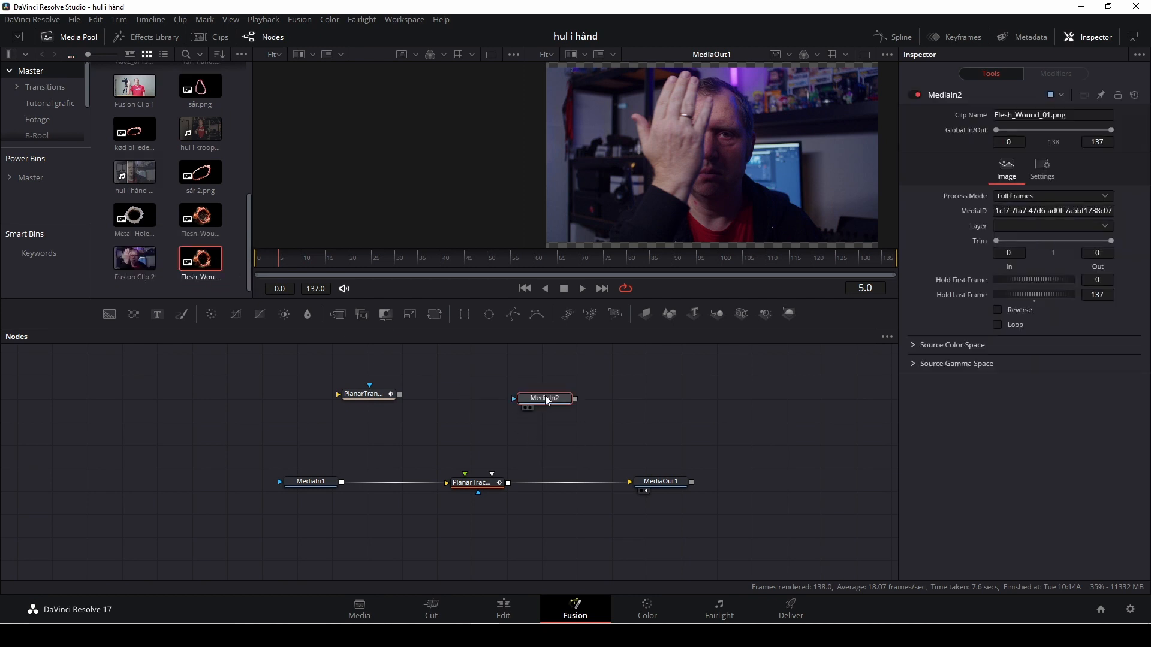
left_click(543, 398)
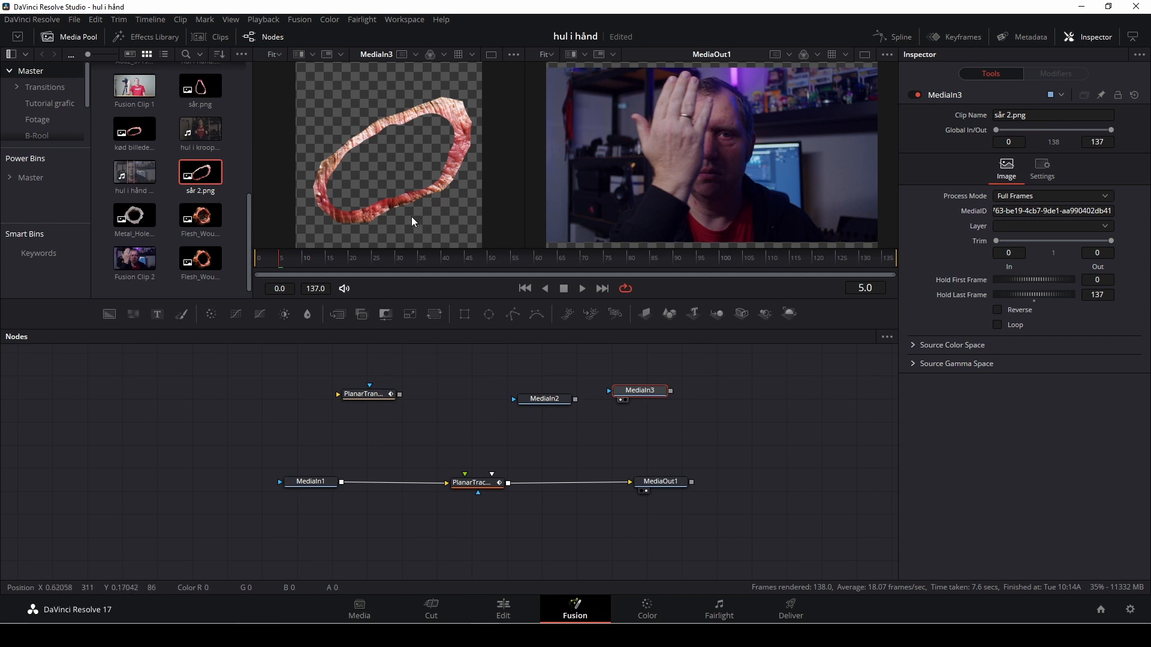
mouse_move(448, 197)
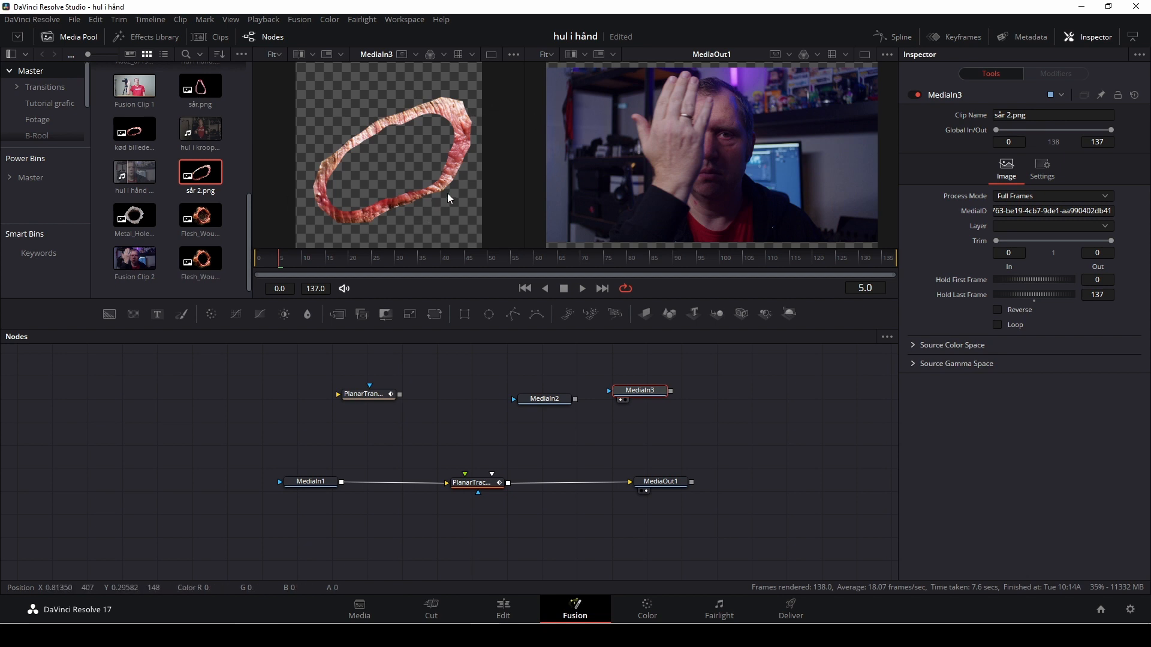
mouse_move(434, 149)
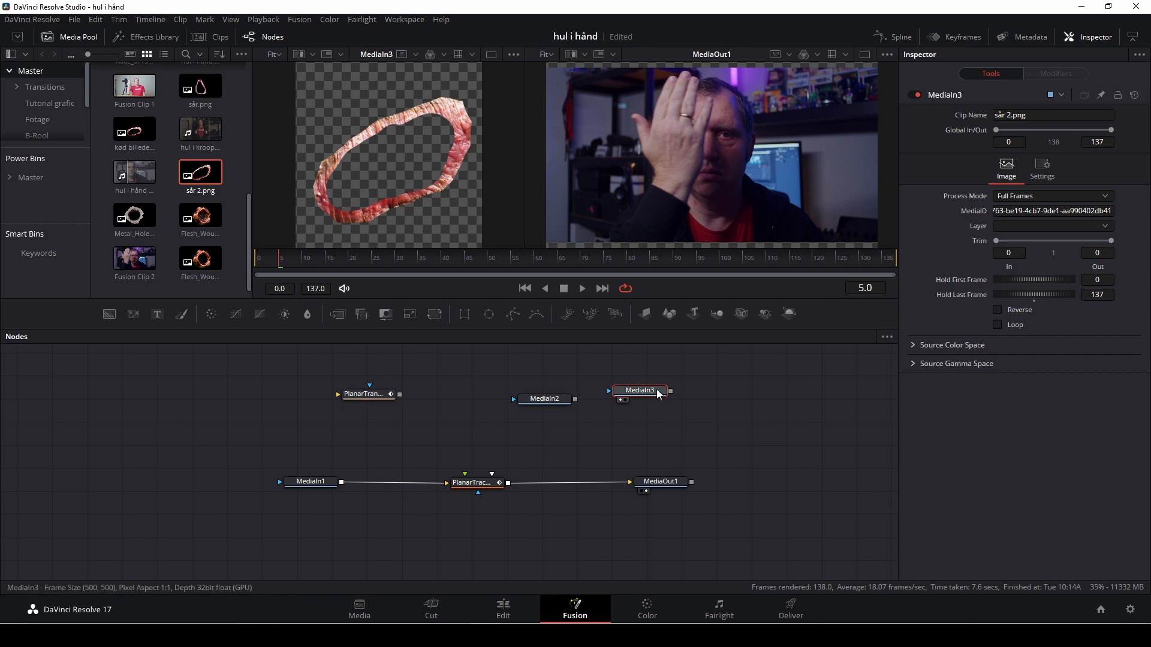
left_click(544, 398)
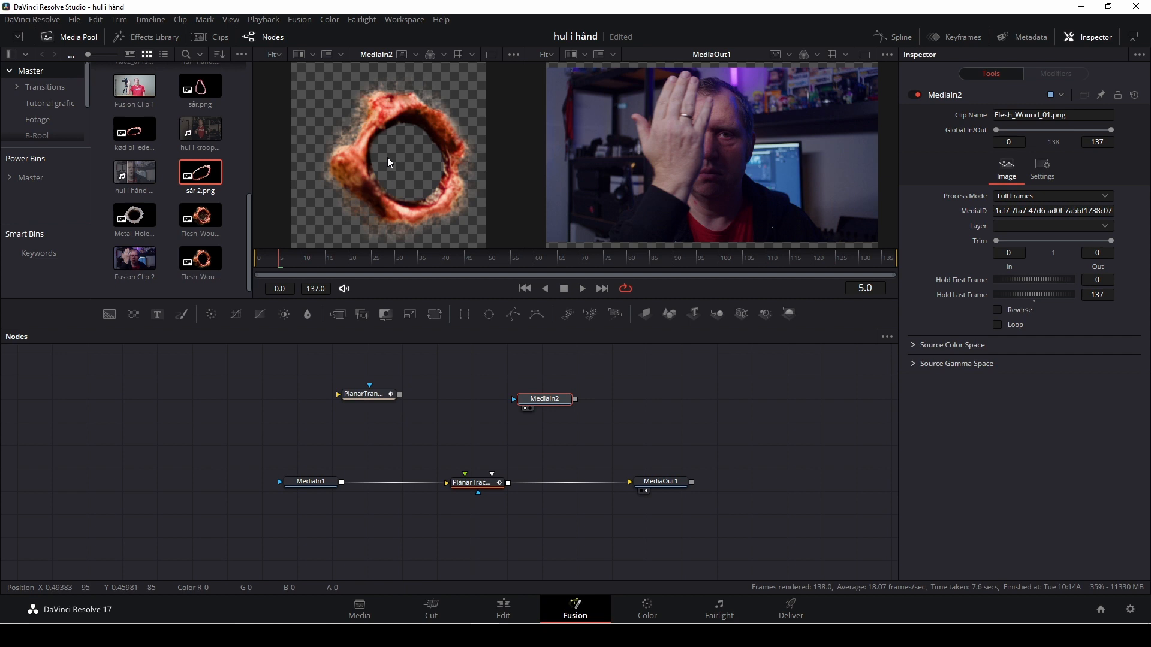
mouse_move(421, 171)
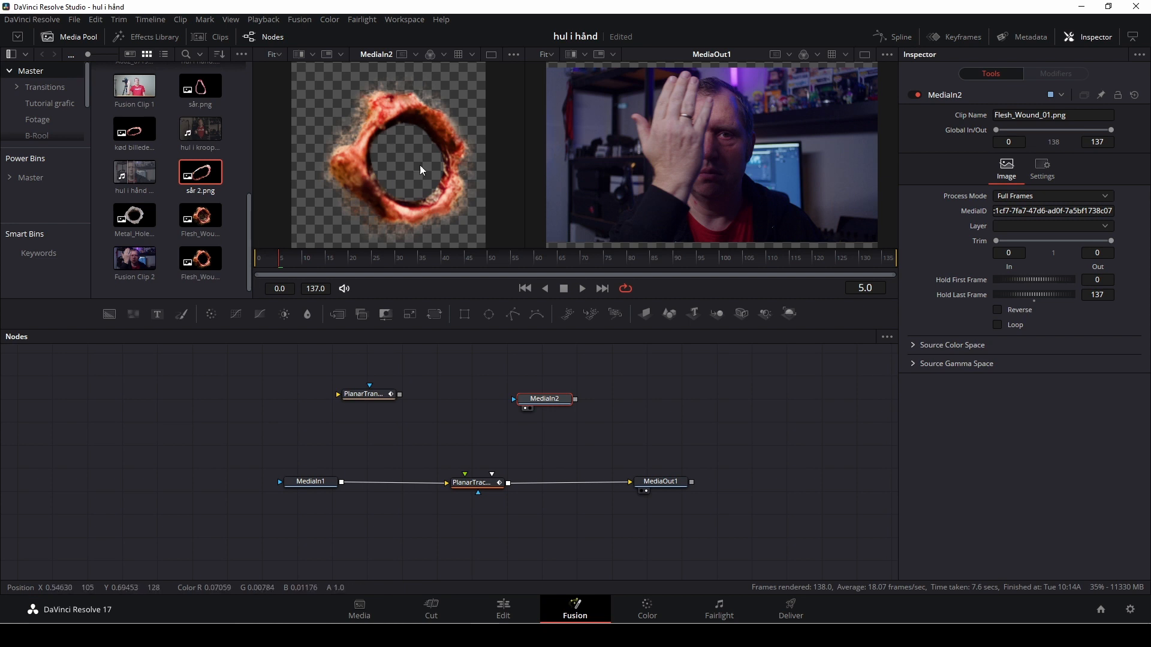
left_click_drag(544, 398, 480, 382)
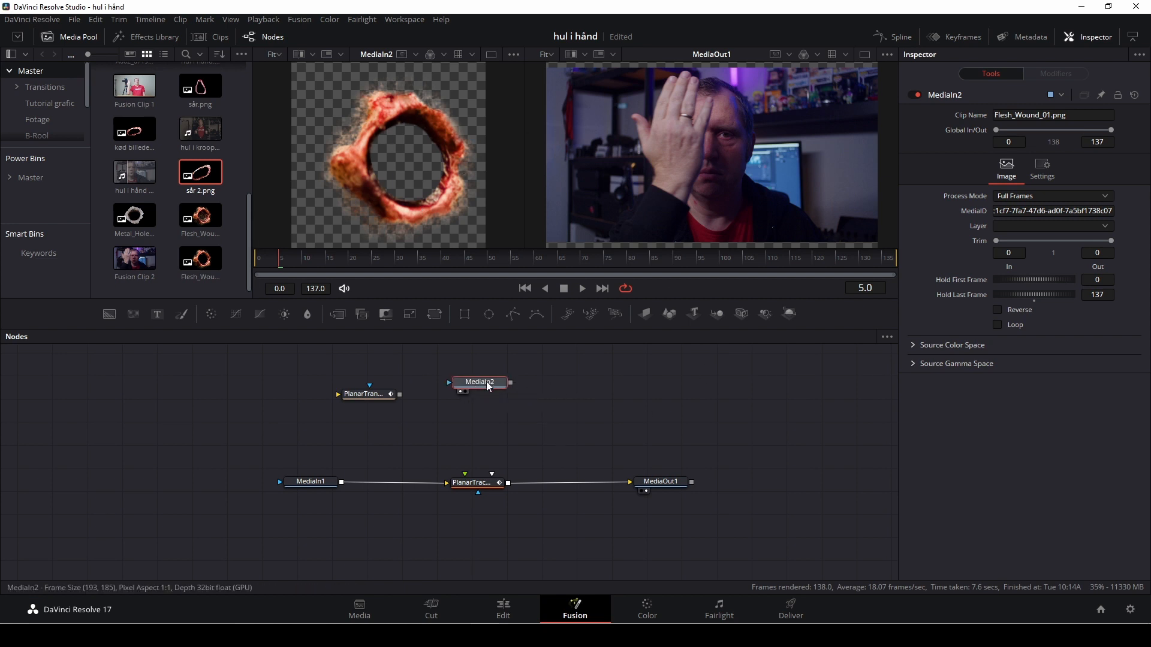
Wire the wound image into PlanarTracker1's foreground input and show its operation modes
left_click_drag(511, 381, 467, 473)
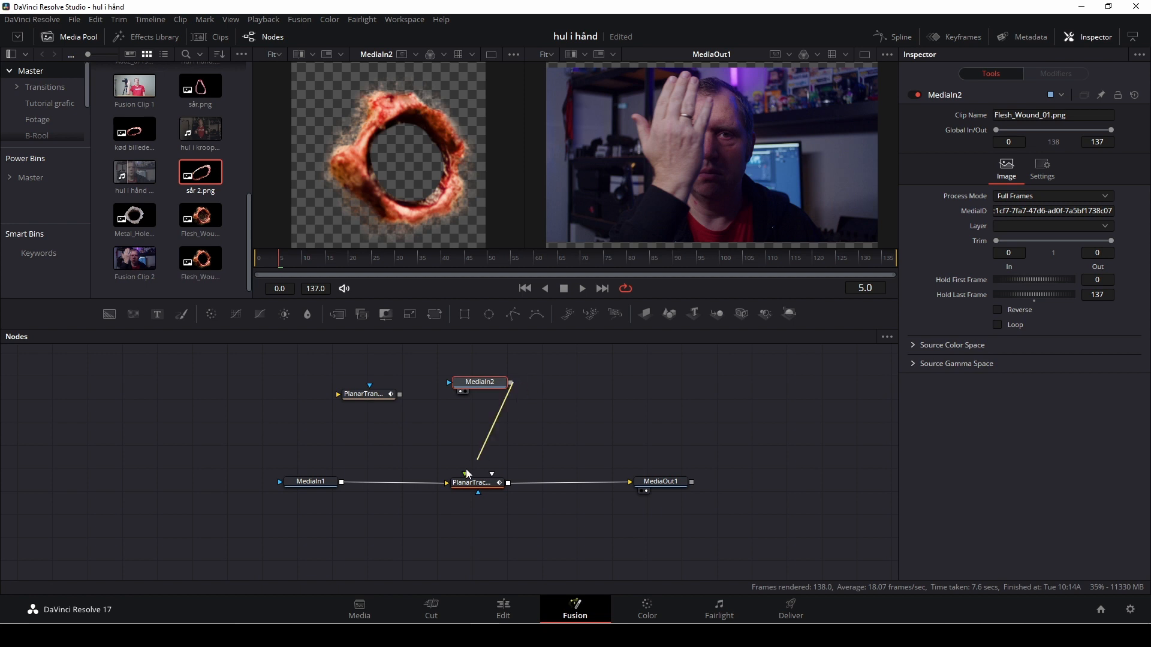
left_click(474, 482)
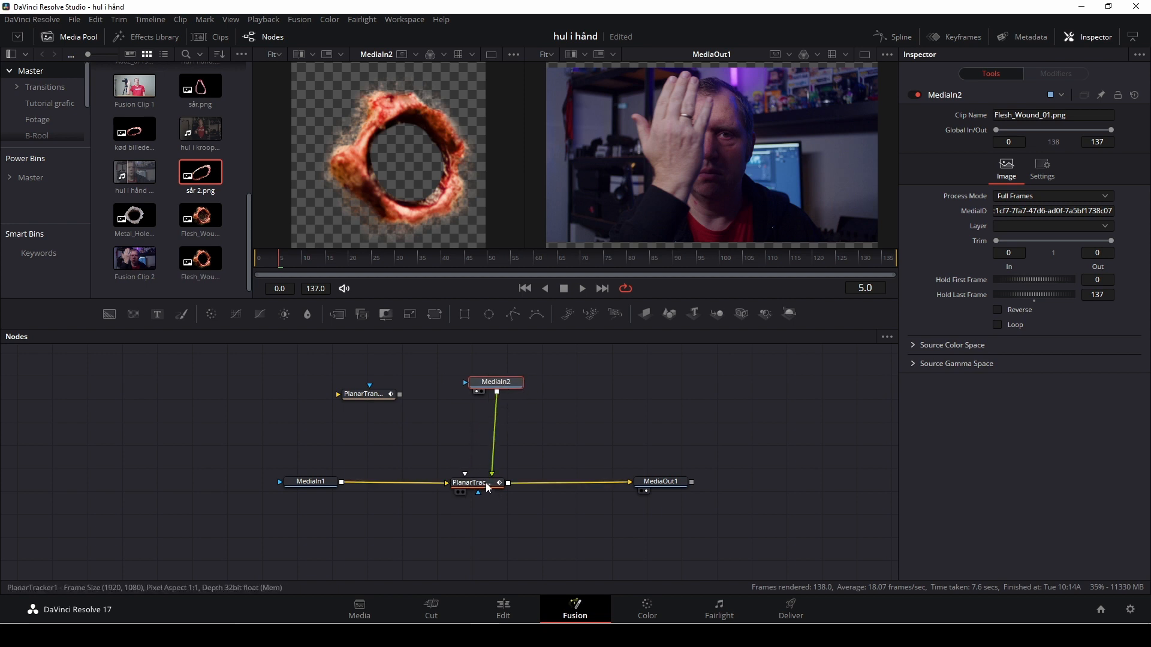
left_click(473, 481)
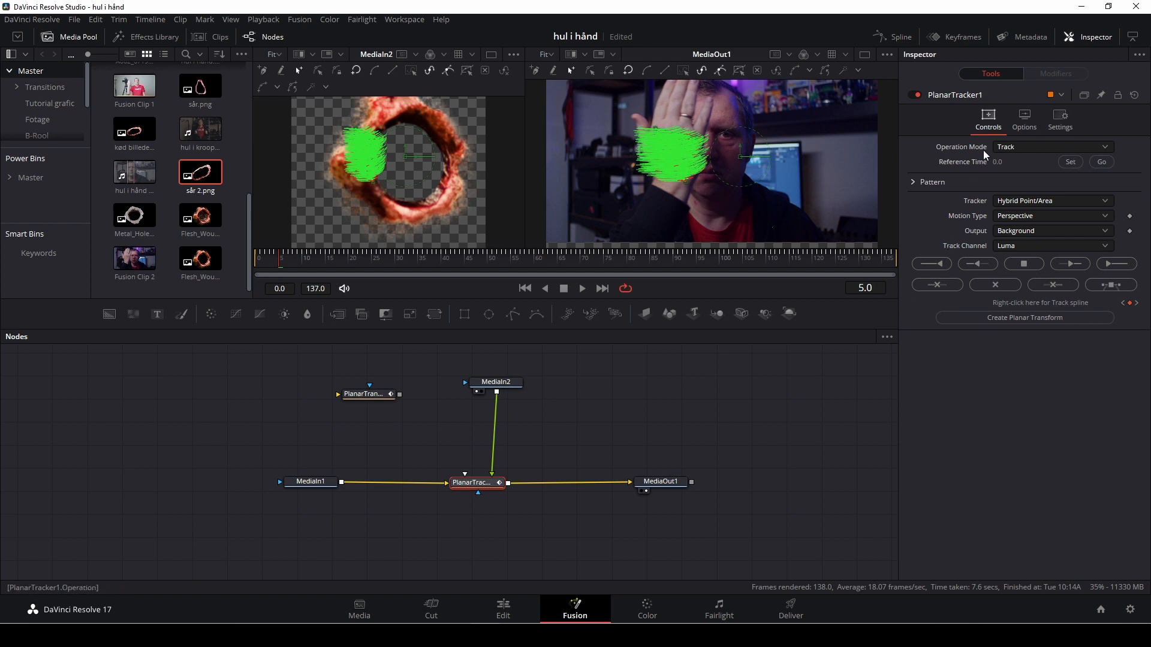
left_click(1051, 147)
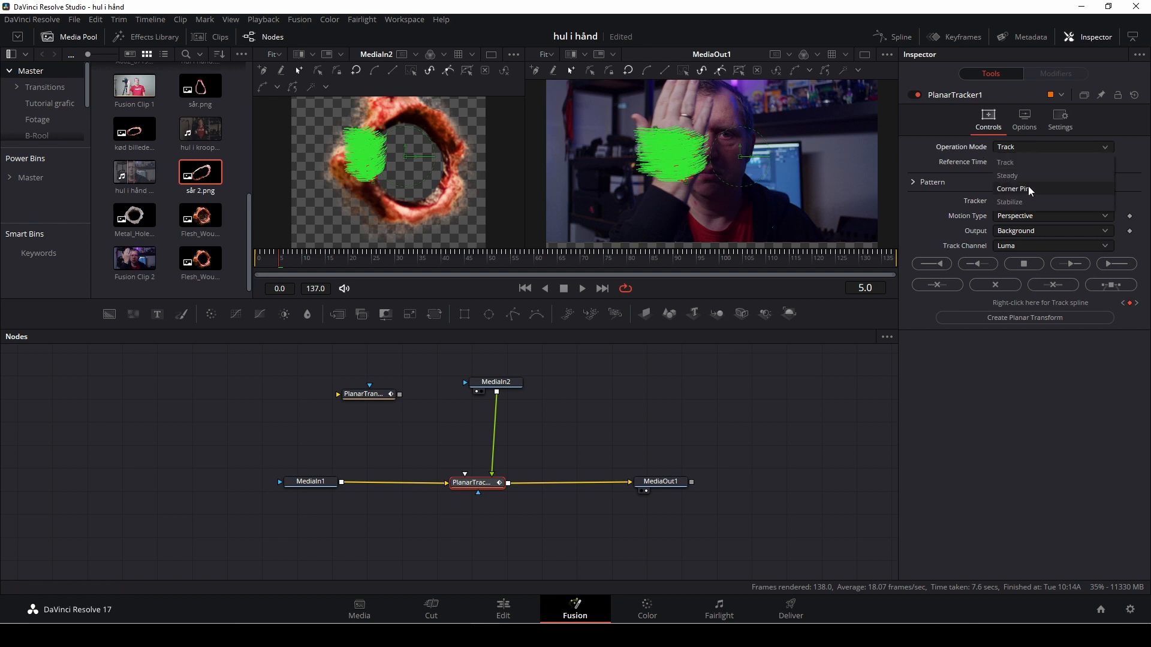
Switch to Corner Pin mode and fit the four wound corners onto the centre of the palm
left_click(1014, 188)
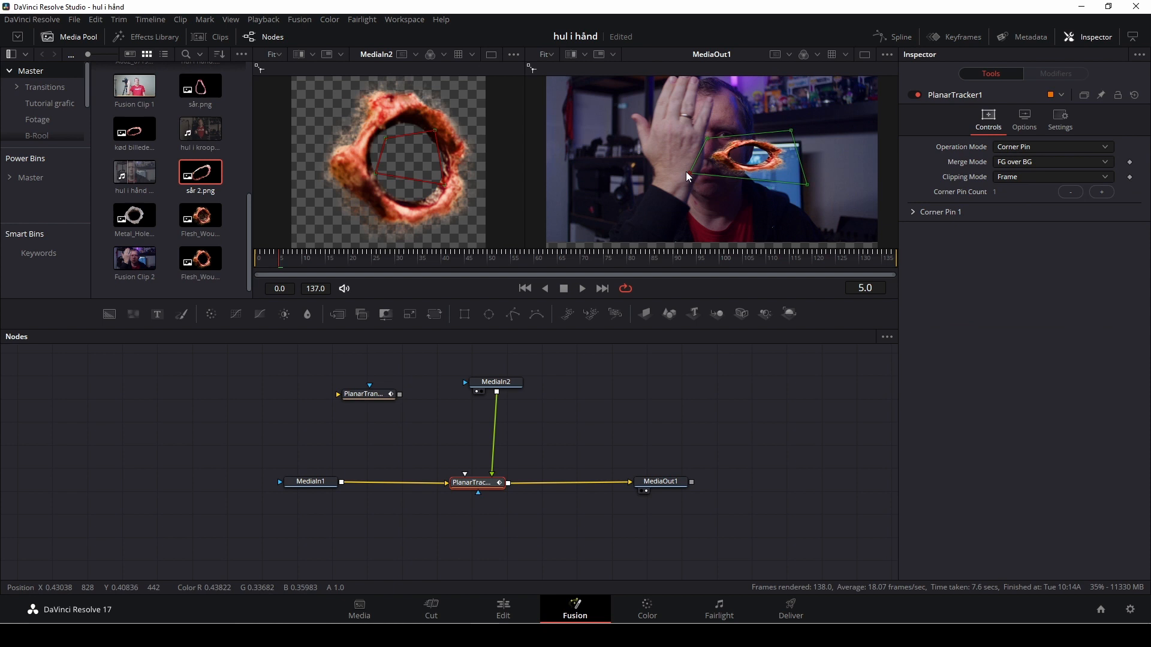
left_click_drag(686, 176, 661, 170)
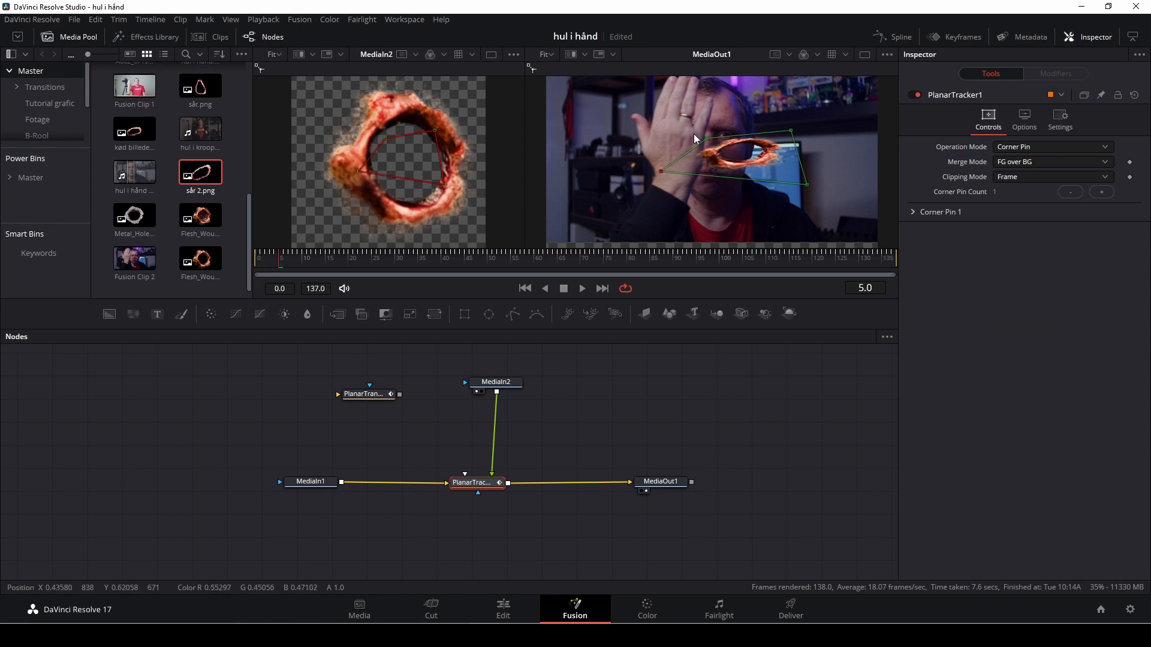
mouse_move(709, 141)
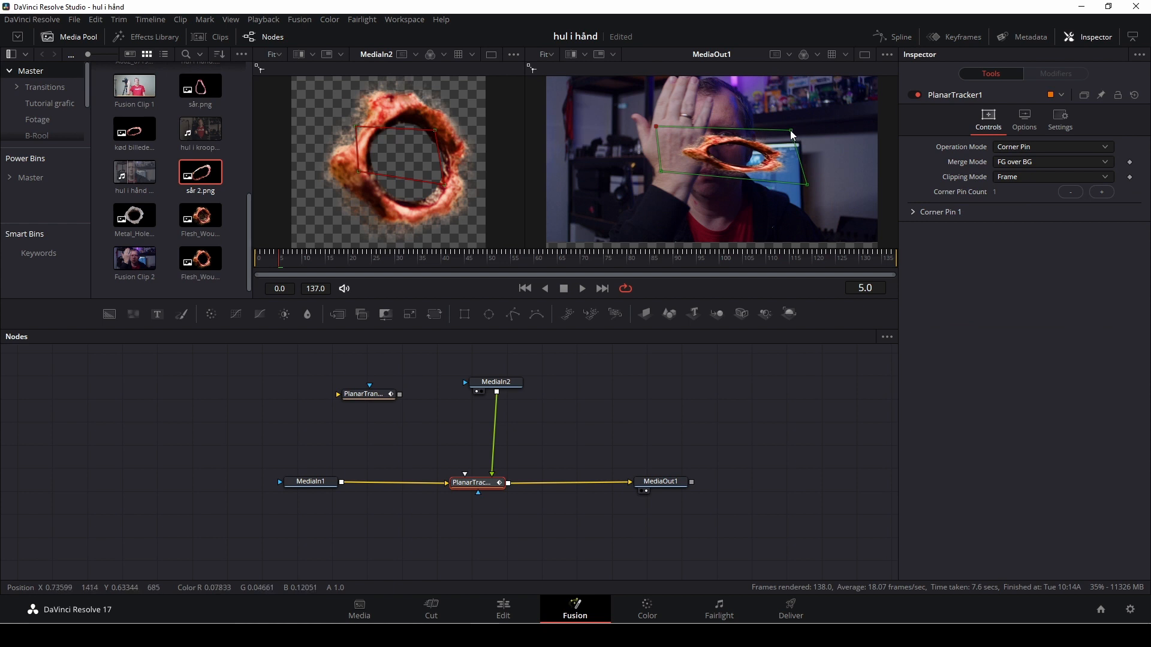
left_click_drag(791, 136, 784, 190)
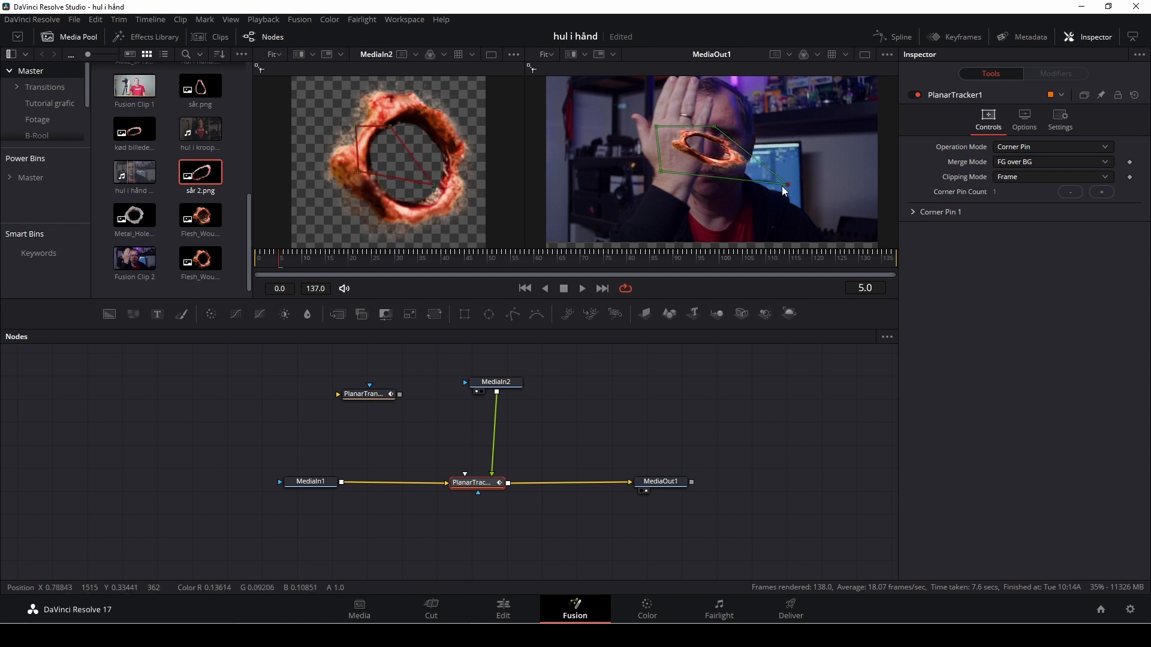
left_click_drag(784, 185, 667, 177)
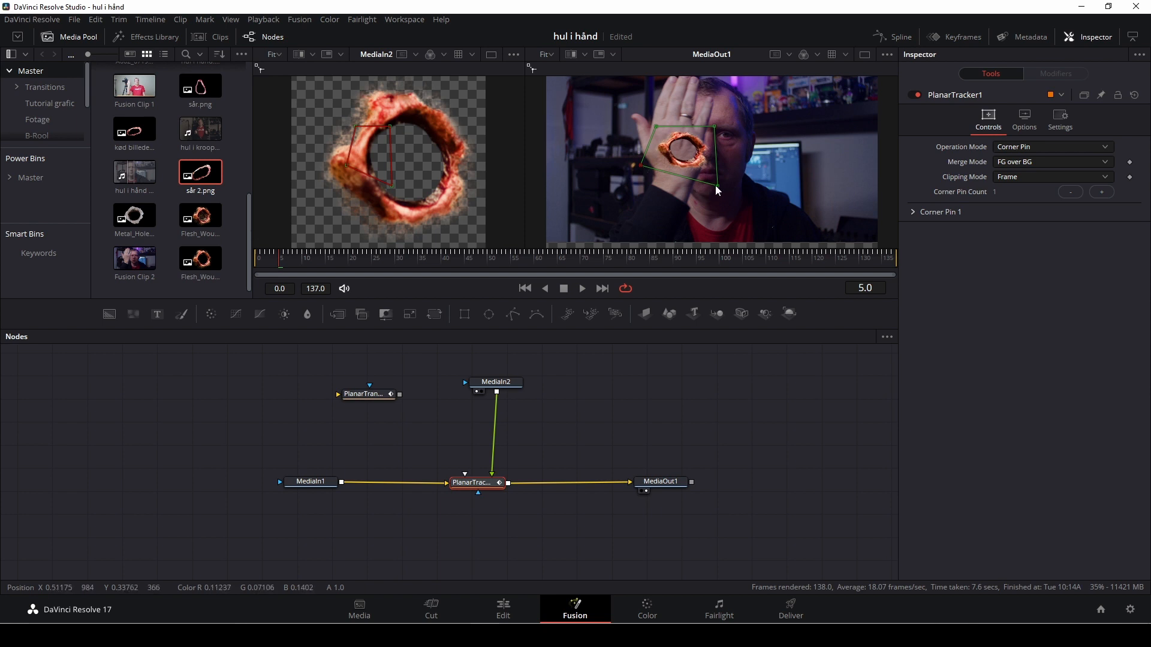
left_click_drag(716, 190, 716, 133)
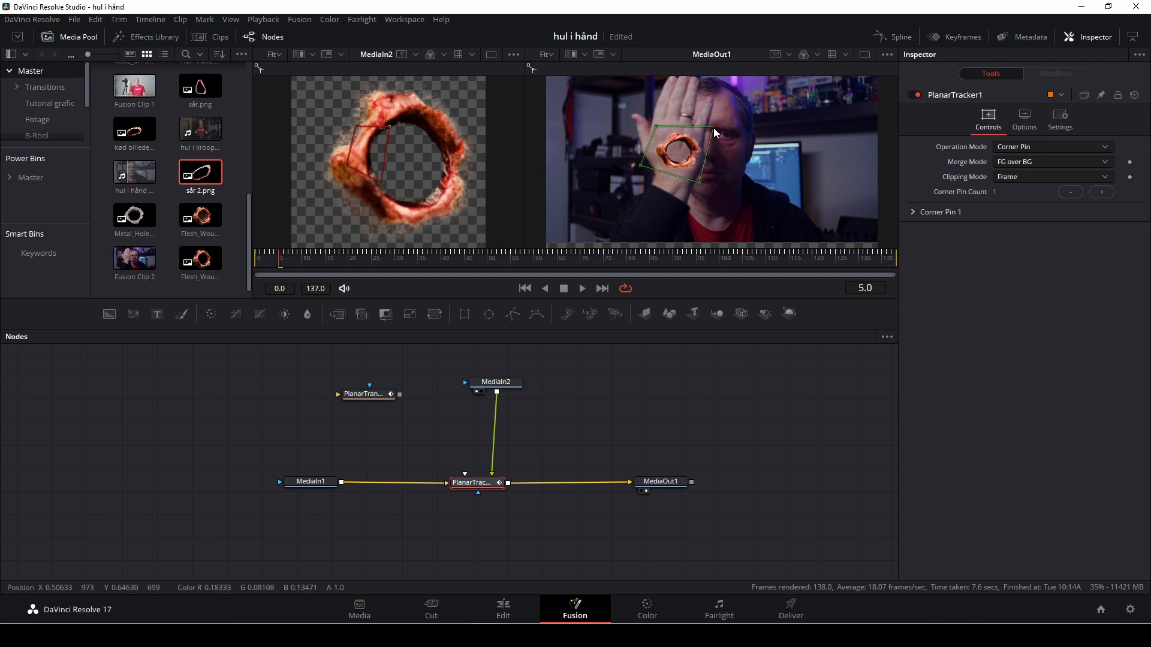
left_click_drag(716, 133, 655, 131)
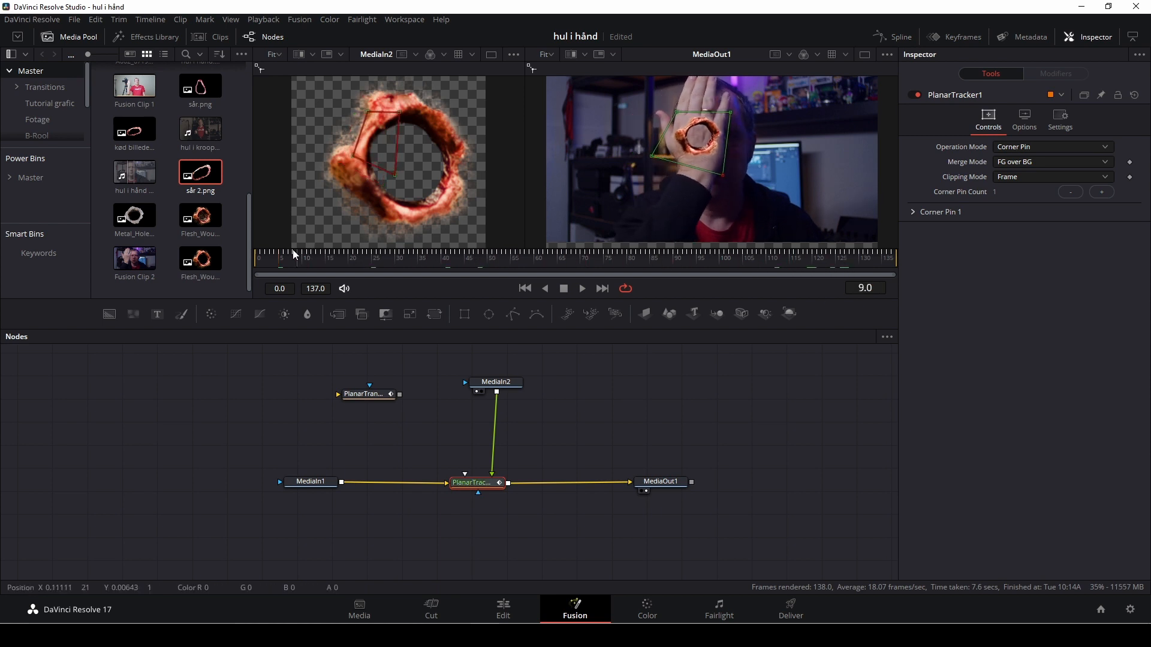
Return the playhead to frame 0 to review the pinned wound
left_click(453, 270)
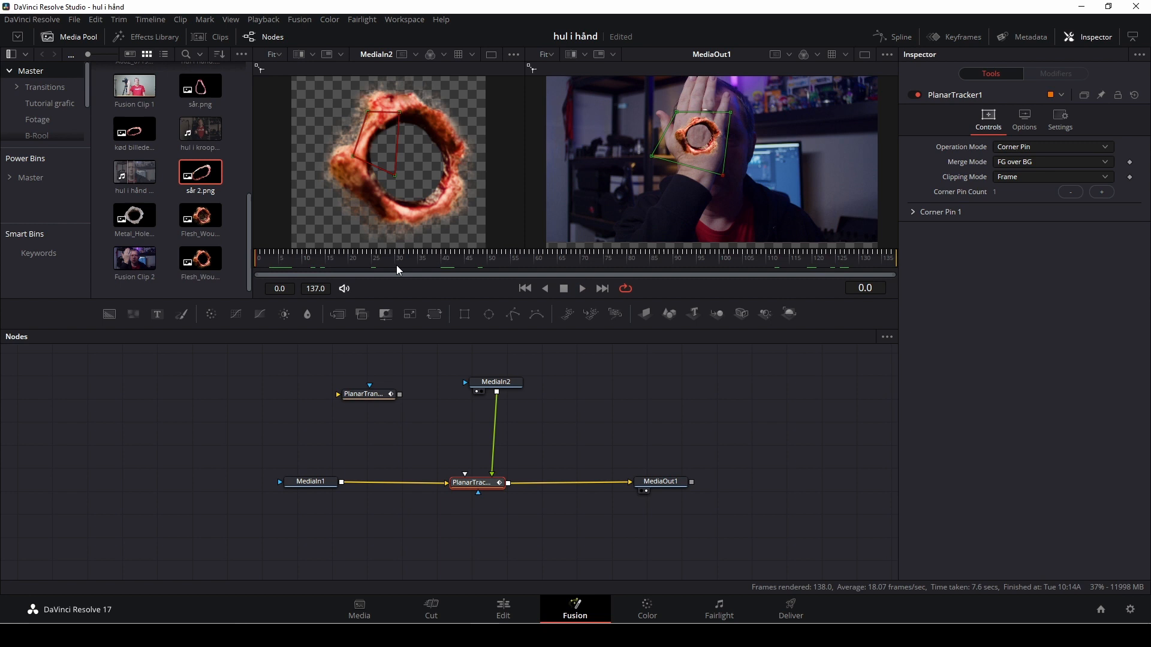
left_click(580, 287)
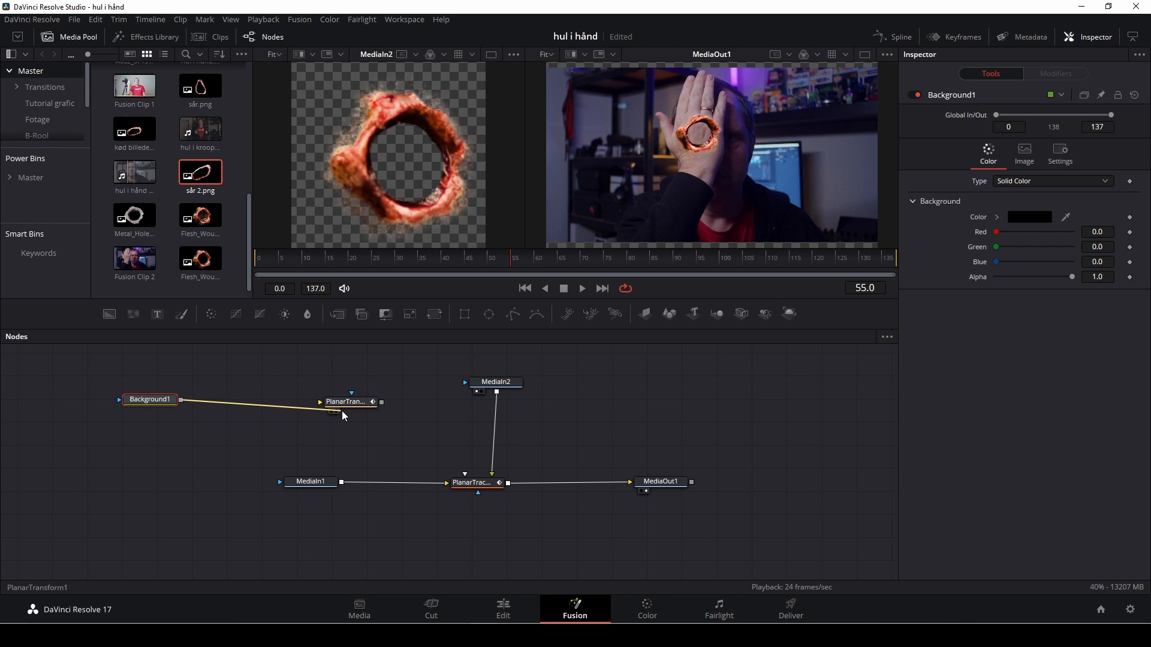
Connect the black Background into PlanarTransform1 and add Polygon1 as its mask
left_click_drag(151, 400, 245, 404)
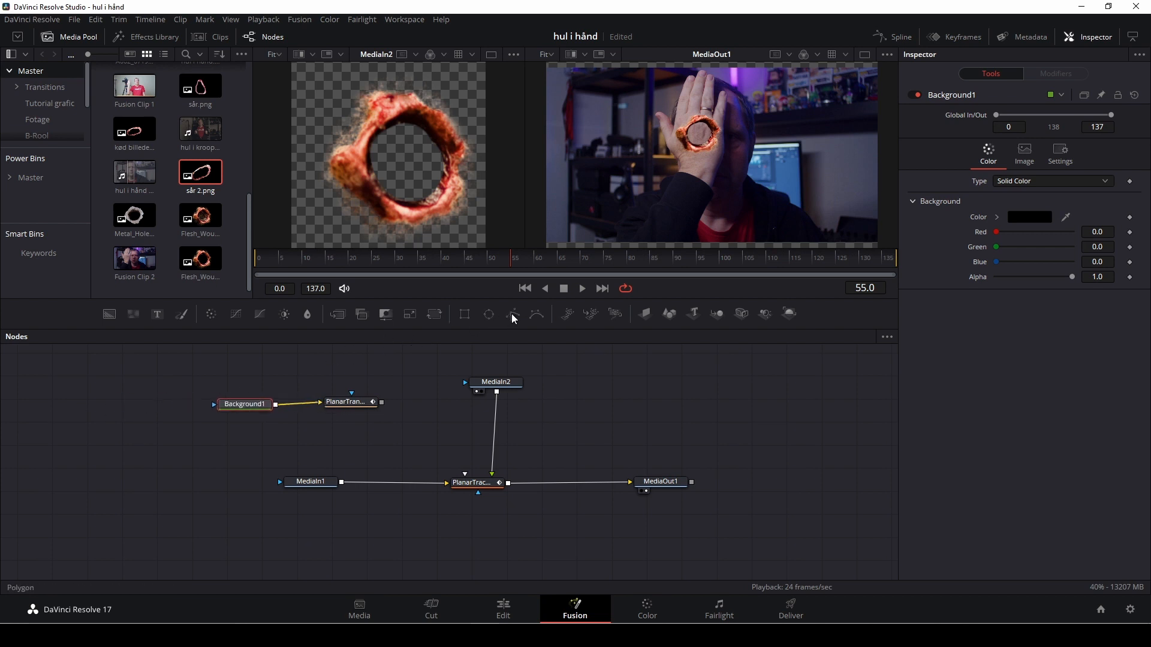
left_click(464, 313)
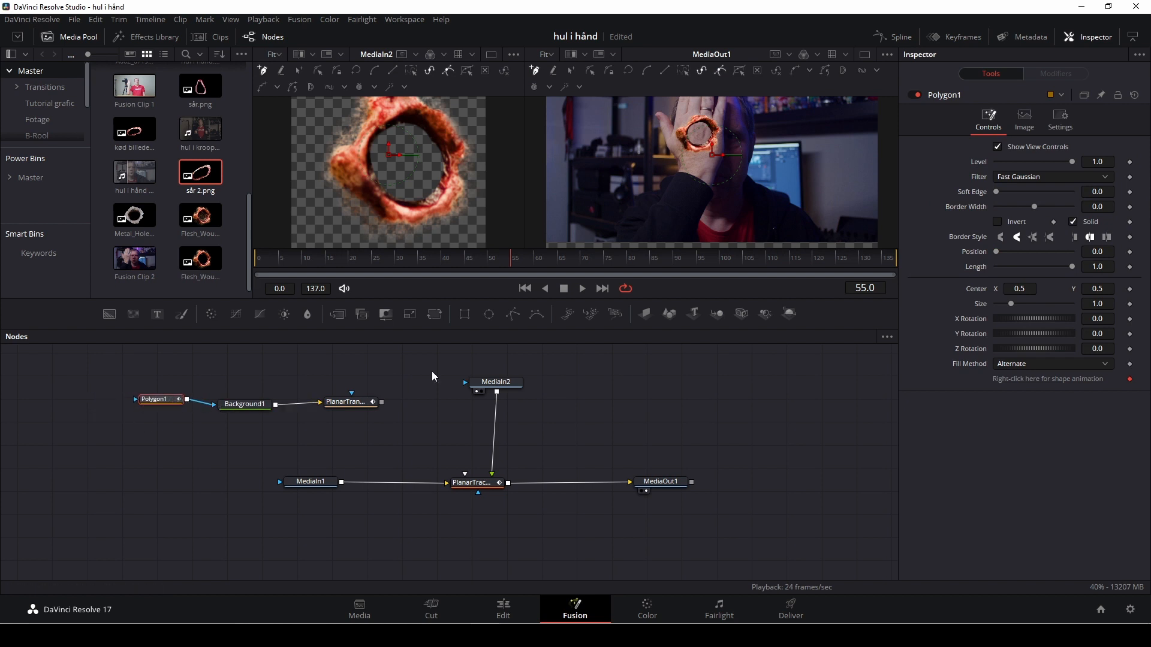
left_click(661, 482)
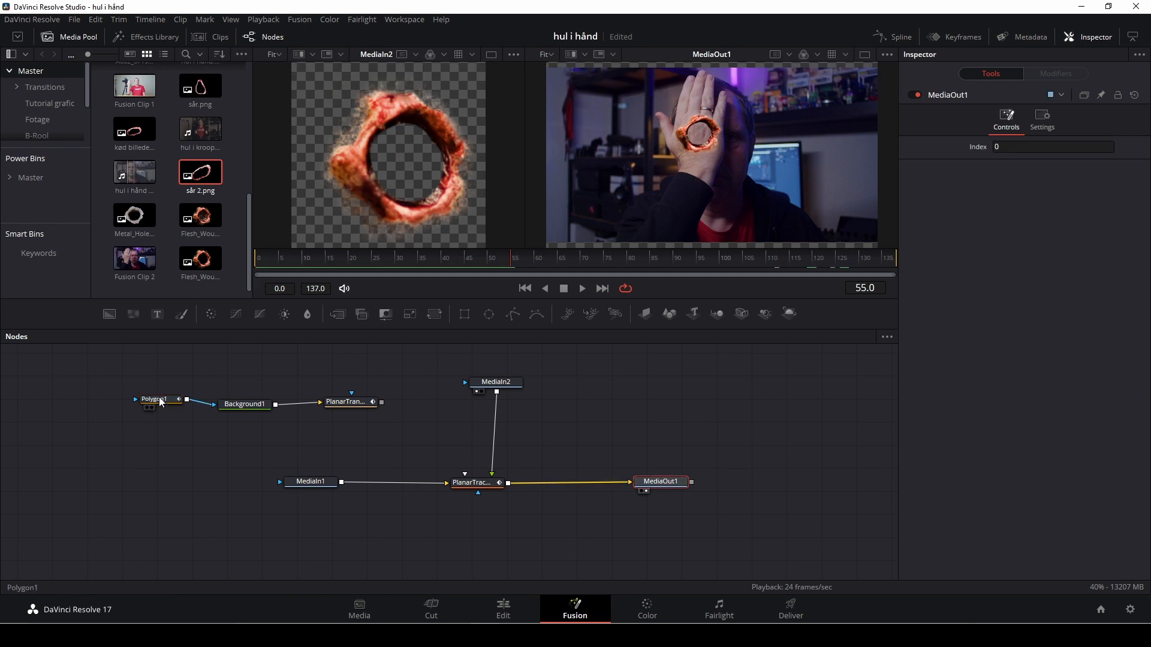
Select Polygon1 to start outlining the inside of the wound hole
left_click(154, 399)
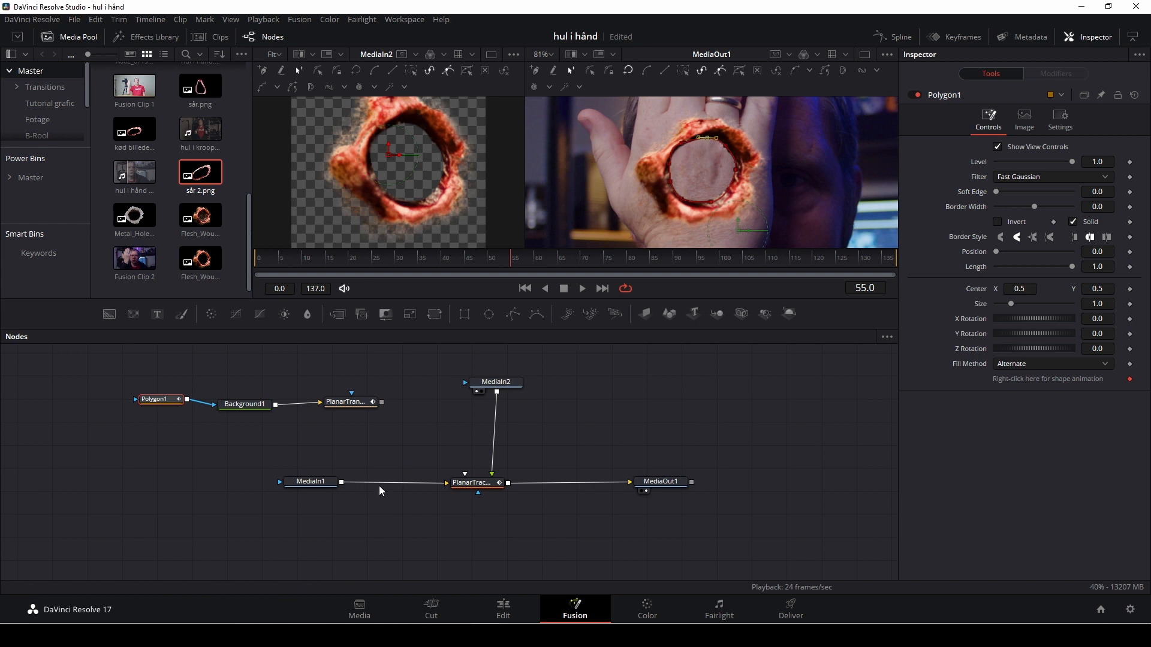
mouse_move(501, 312)
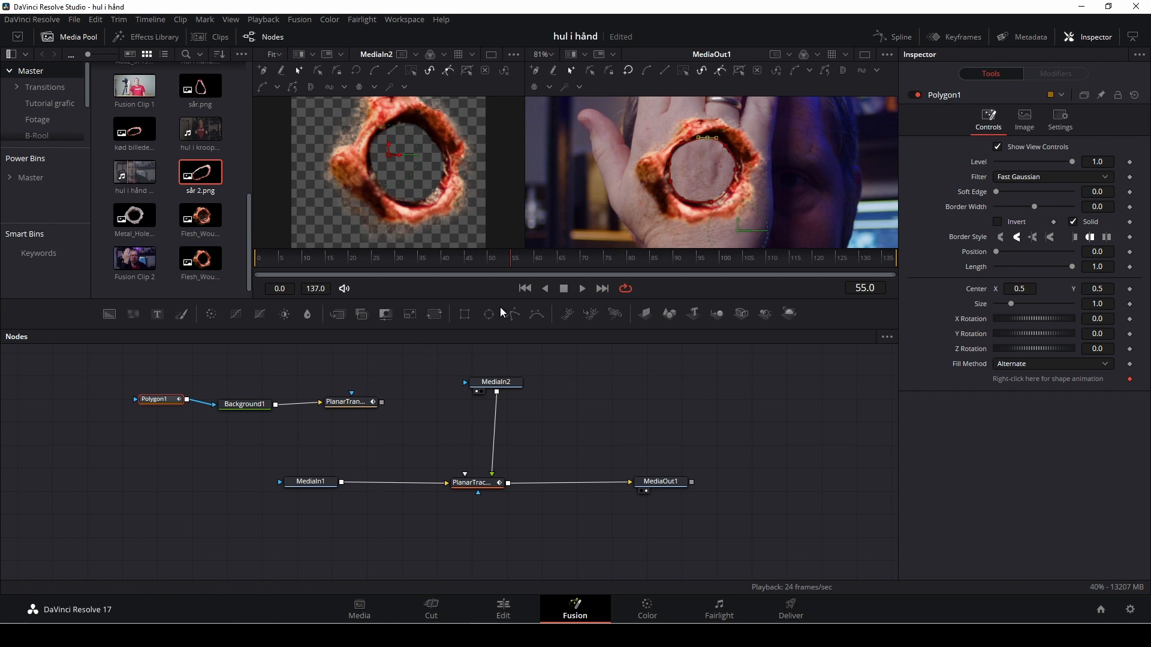
mouse_move(162, 429)
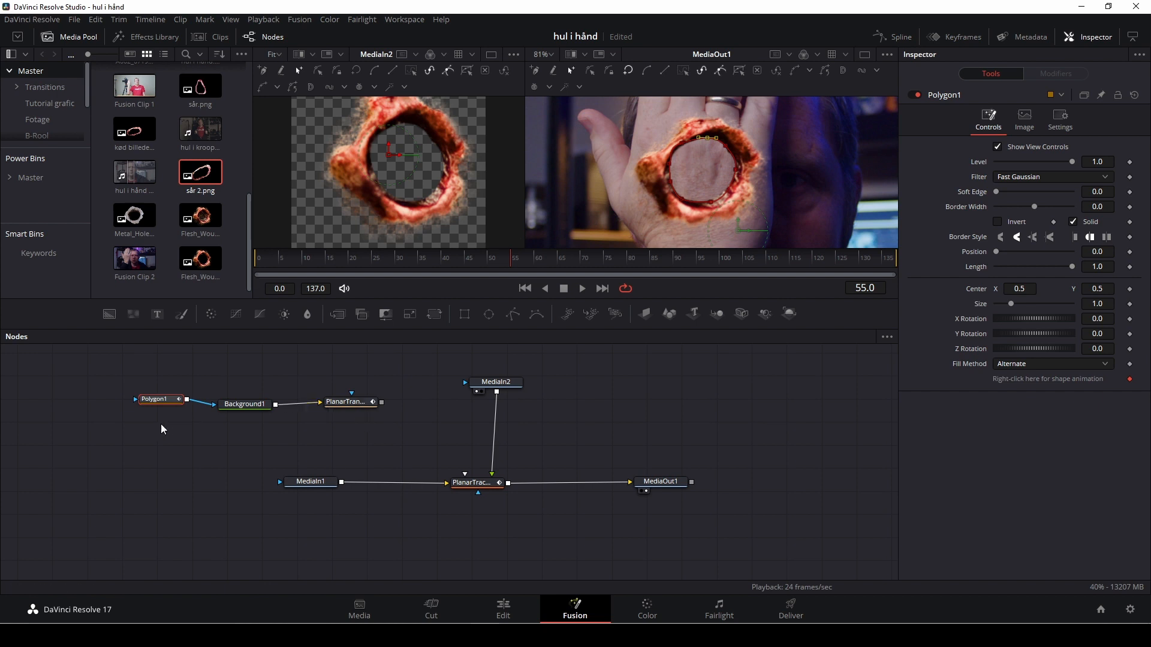
mouse_move(682, 122)
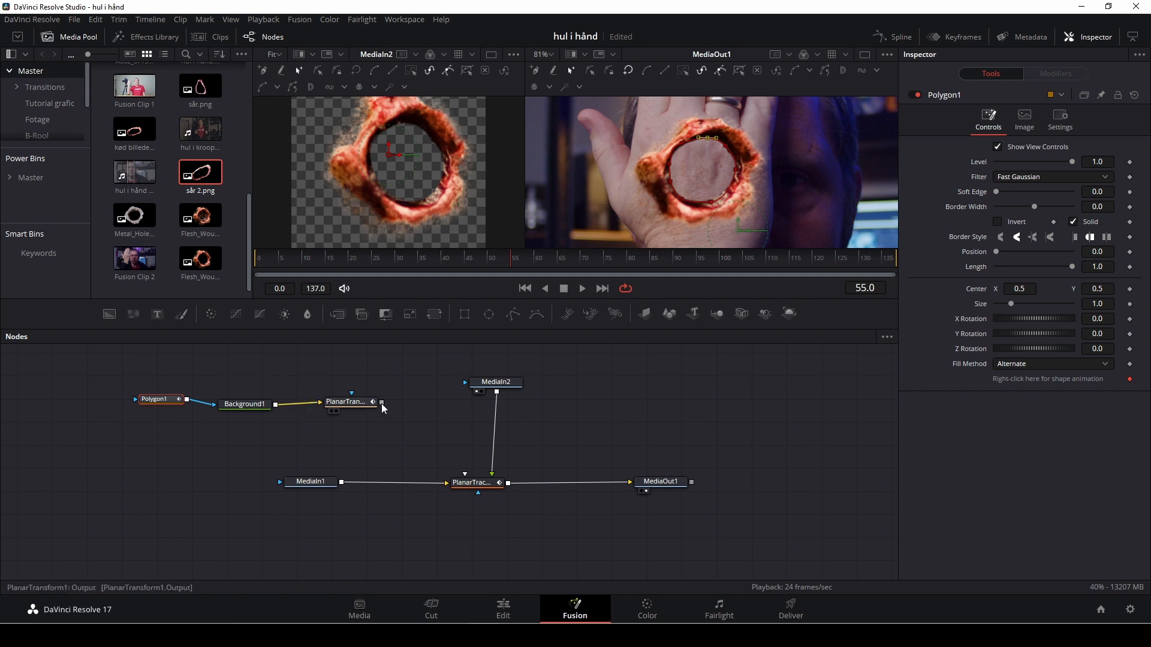
Merge the masked shape over the footage, move the hole onto the wound and raise its Size to about 1.3
left_click_drag(381, 402, 393, 455)
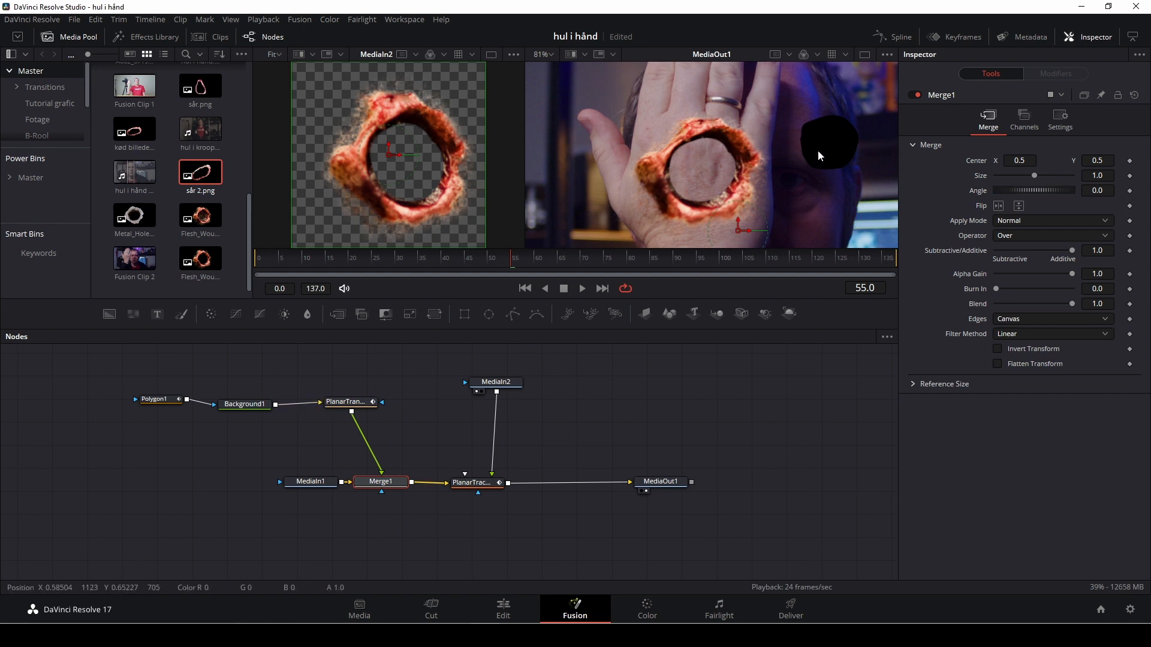
mouse_move(834, 143)
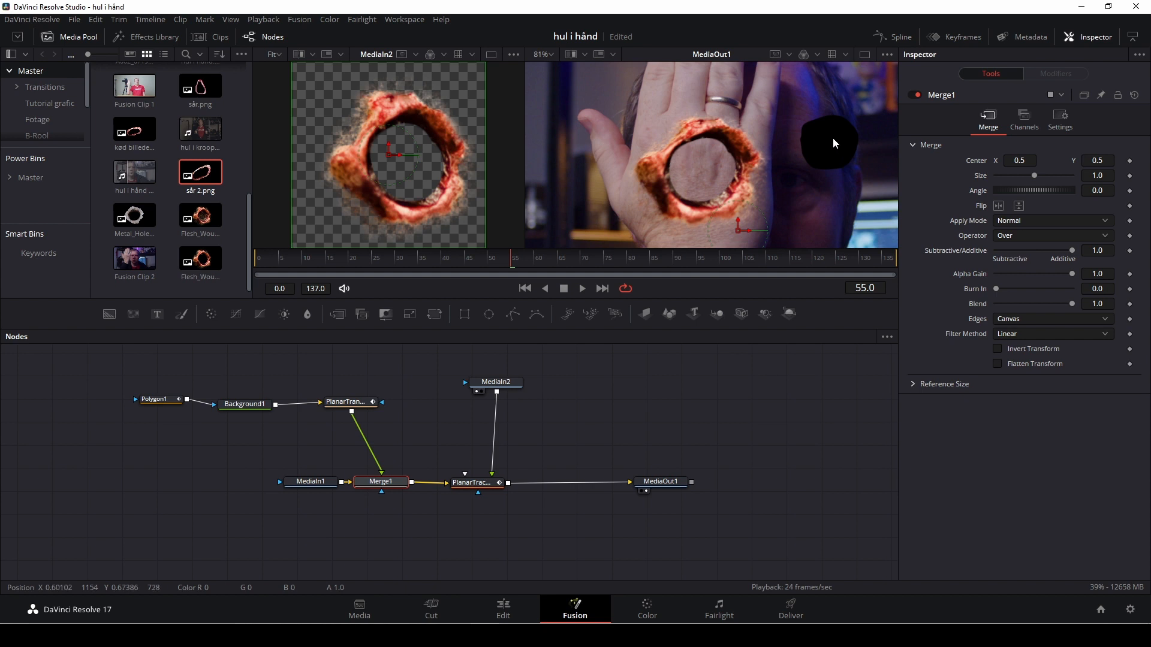
left_click(155, 398)
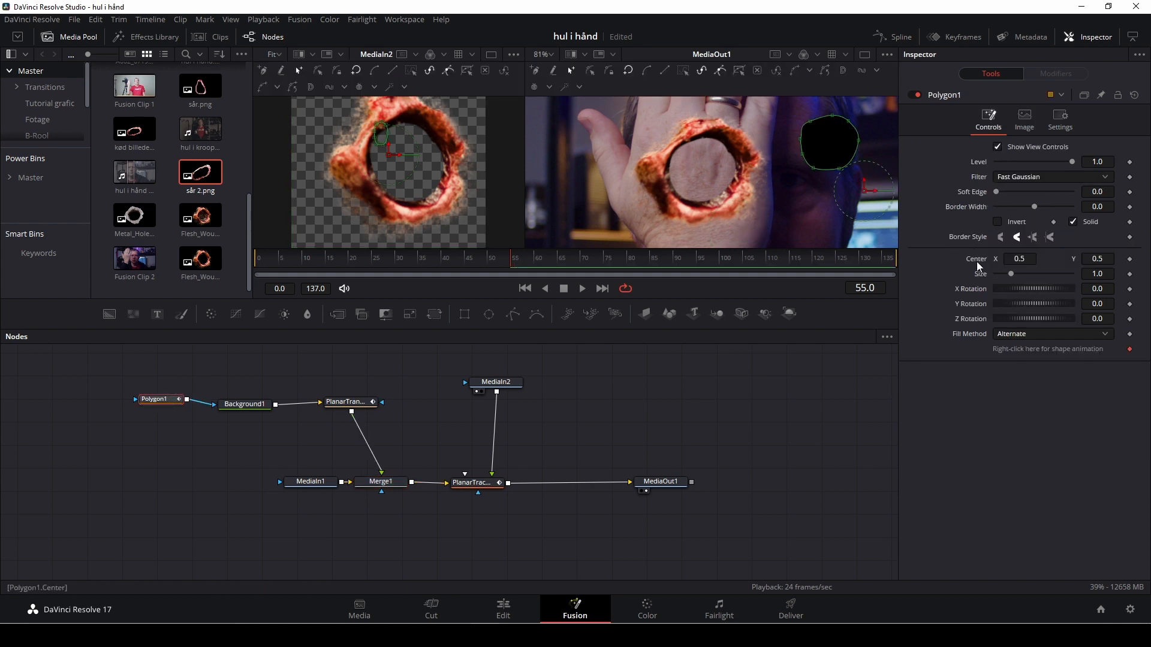
mouse_move(770, 234)
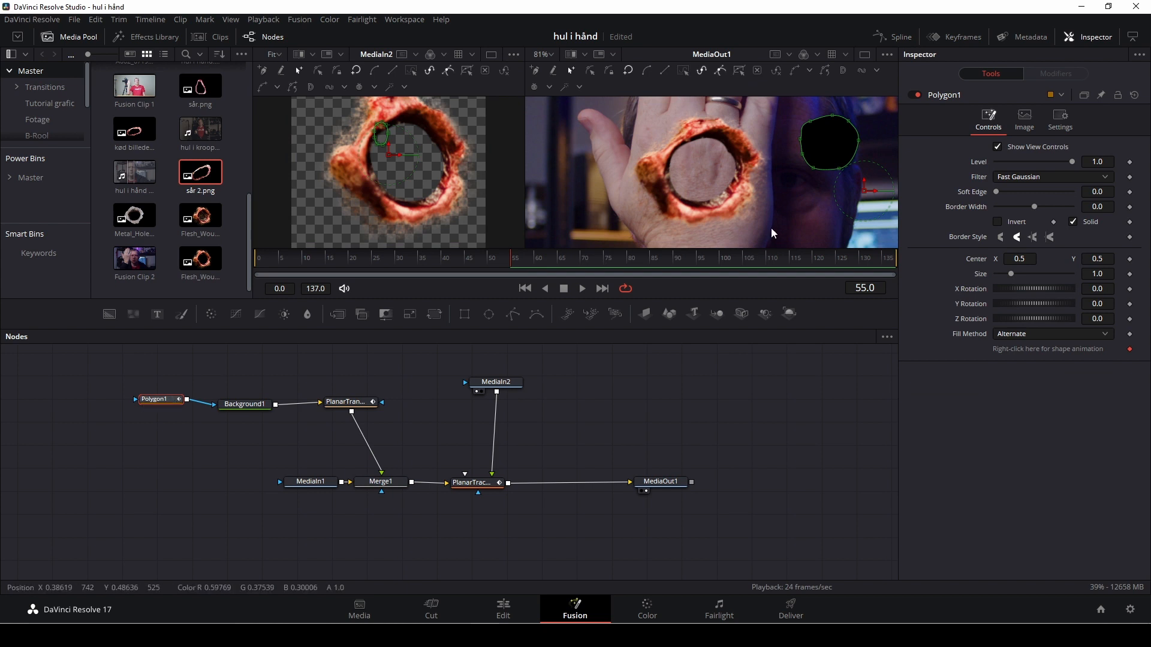
left_click_drag(829, 143, 697, 151)
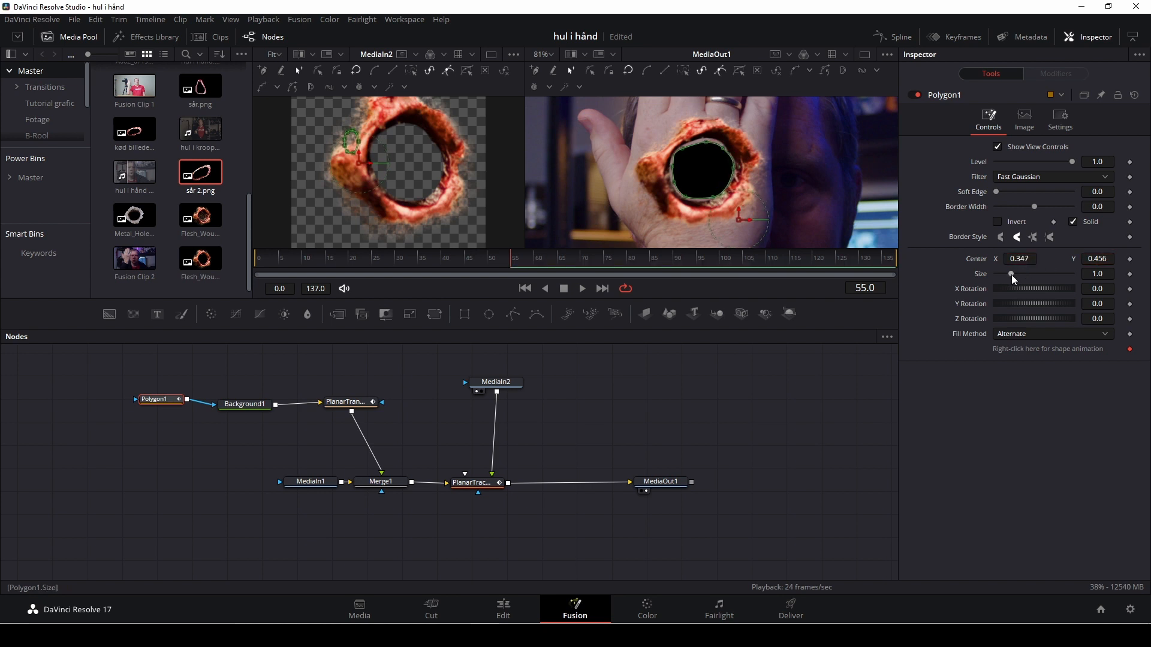
left_click_drag(1012, 273, 1020, 273)
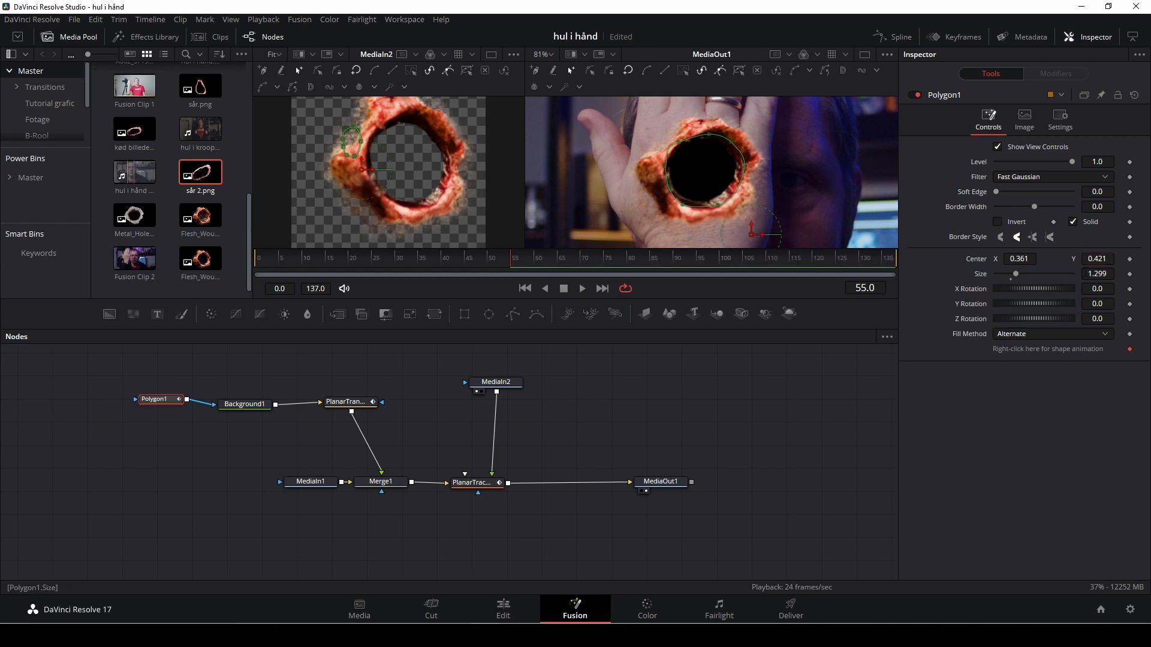
left_click(381, 258)
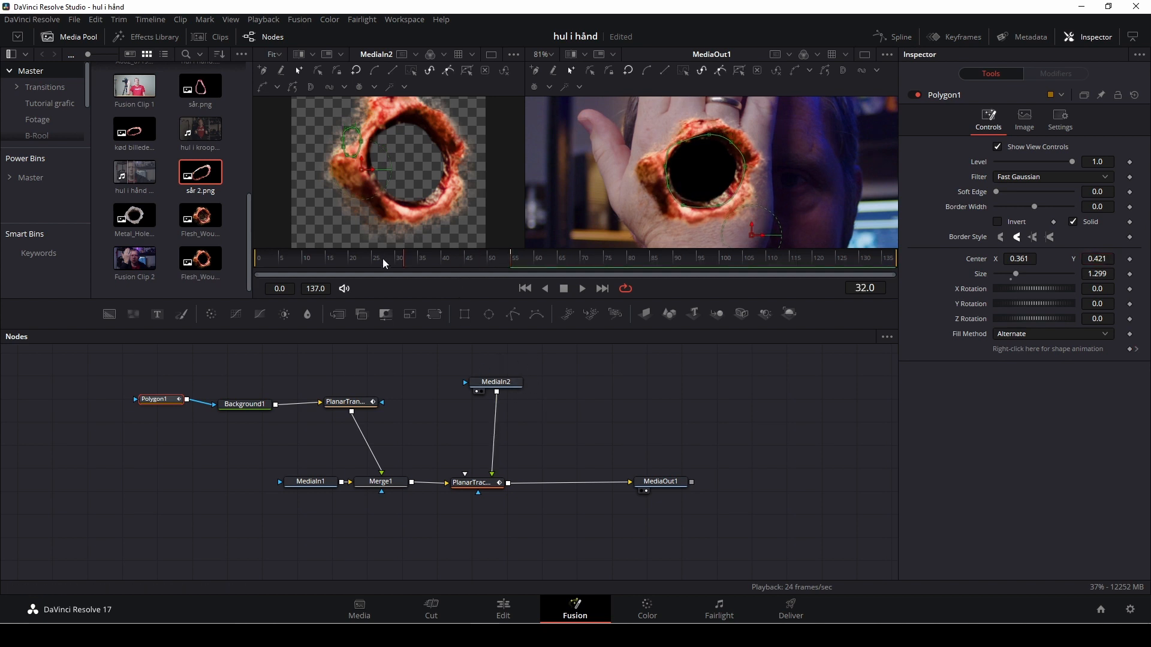
left_click(259, 257)
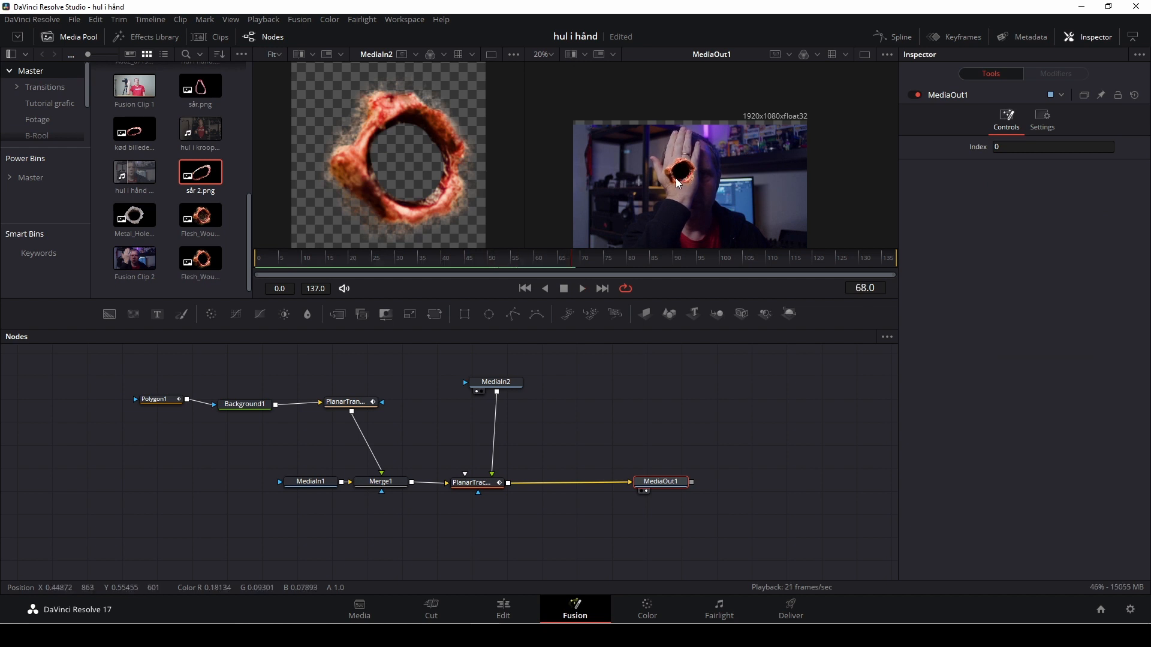
mouse_move(661, 196)
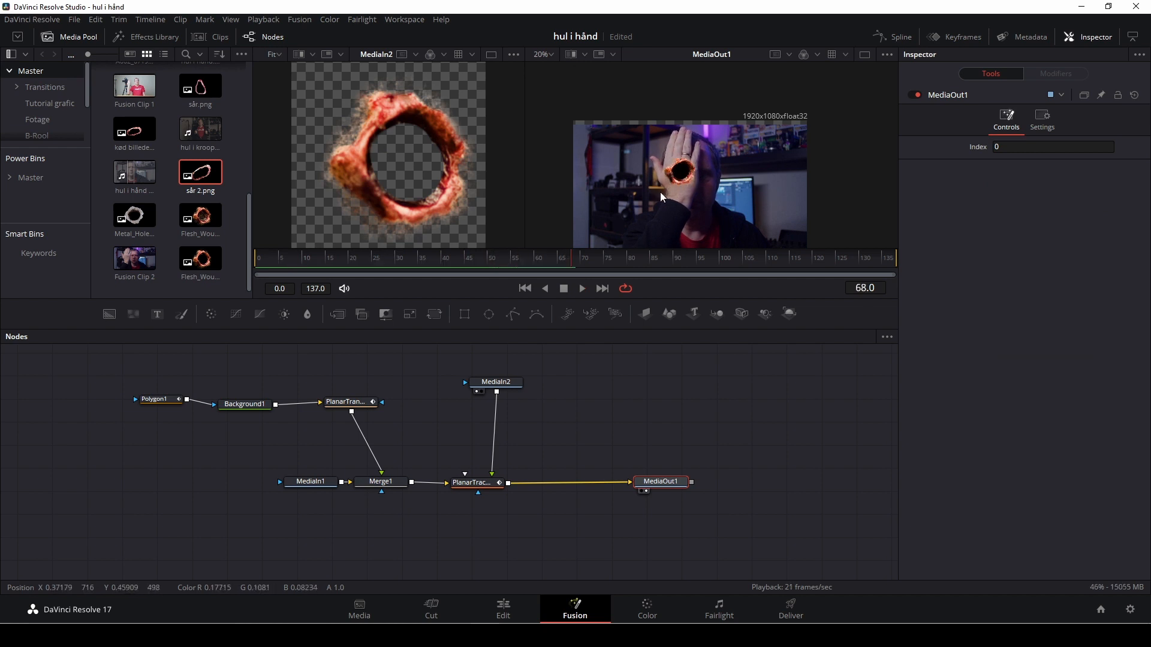
Change Merge1's Operator from Over to XOr
left_click(349, 402)
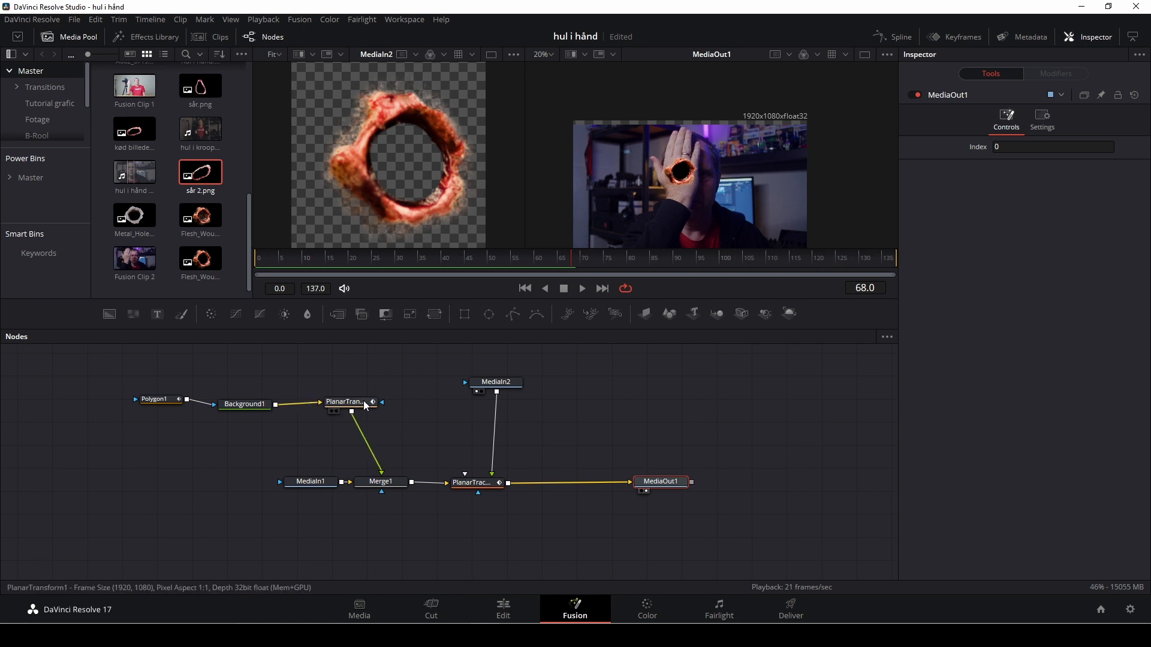
left_click(380, 482)
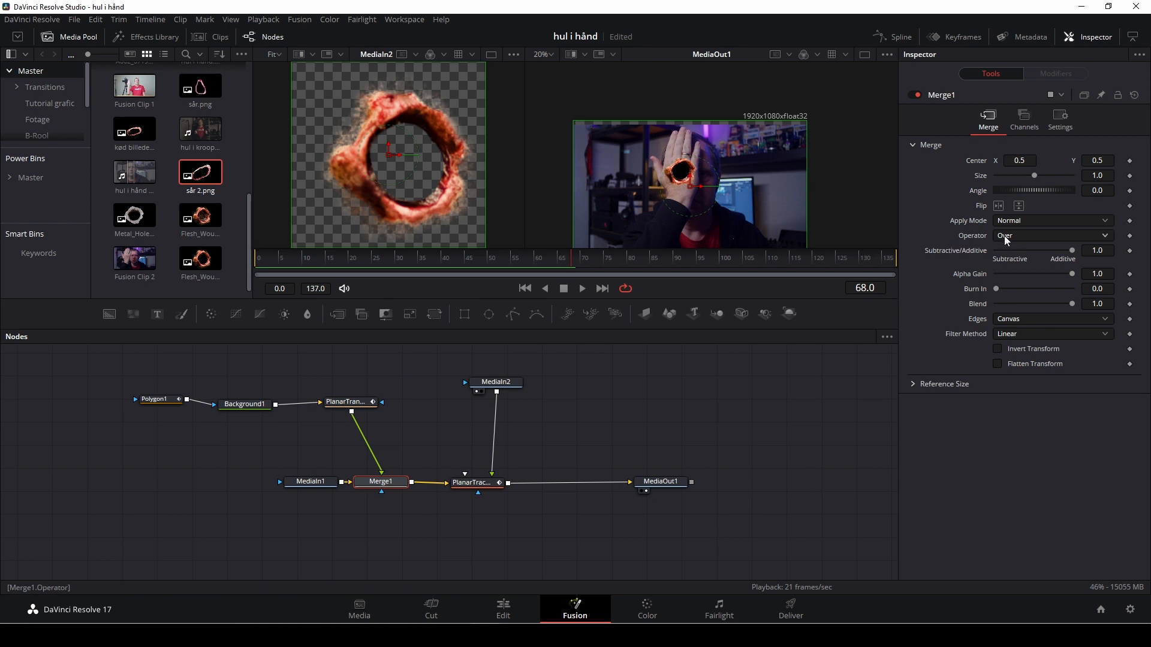
left_click(1053, 236)
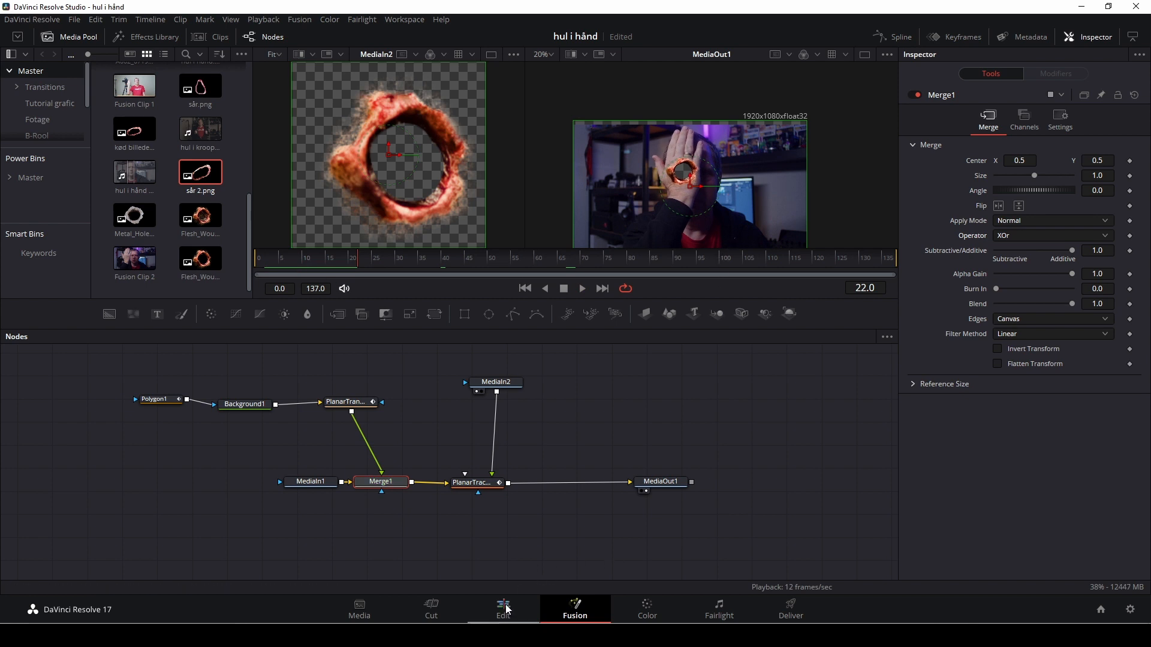
Place the hole effect clip on Video 2 and align the plate clip on Video 1 at the timeline start
left_click(502, 607)
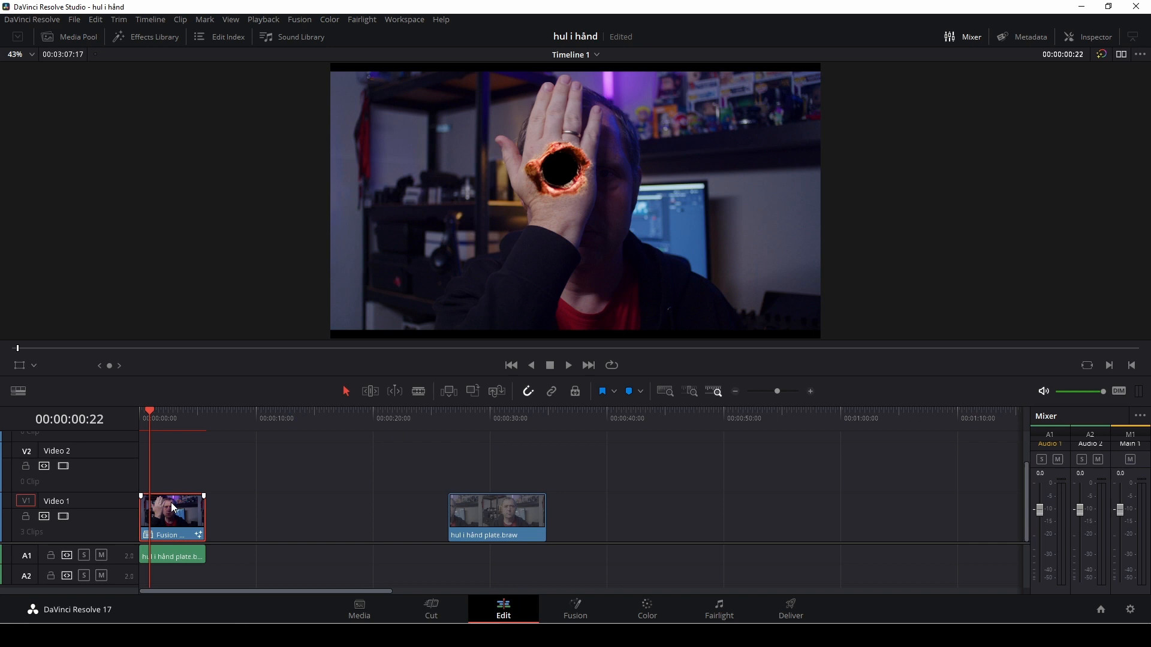
left_click_drag(172, 514, 172, 467)
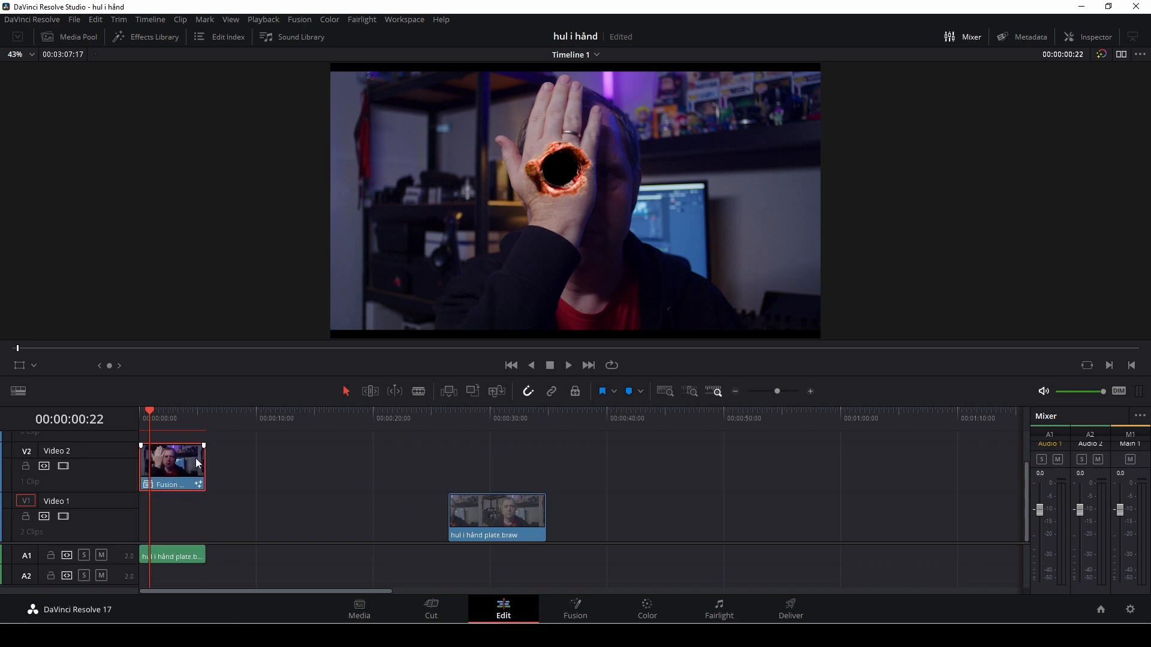
left_click(463, 410)
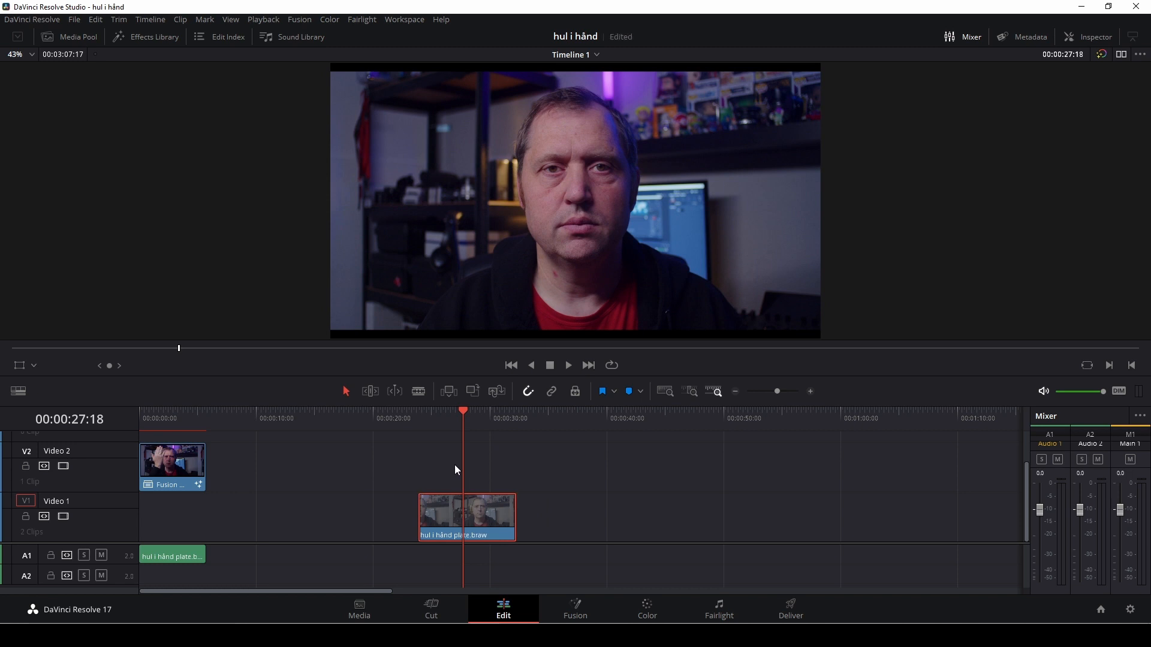
left_click(467, 514)
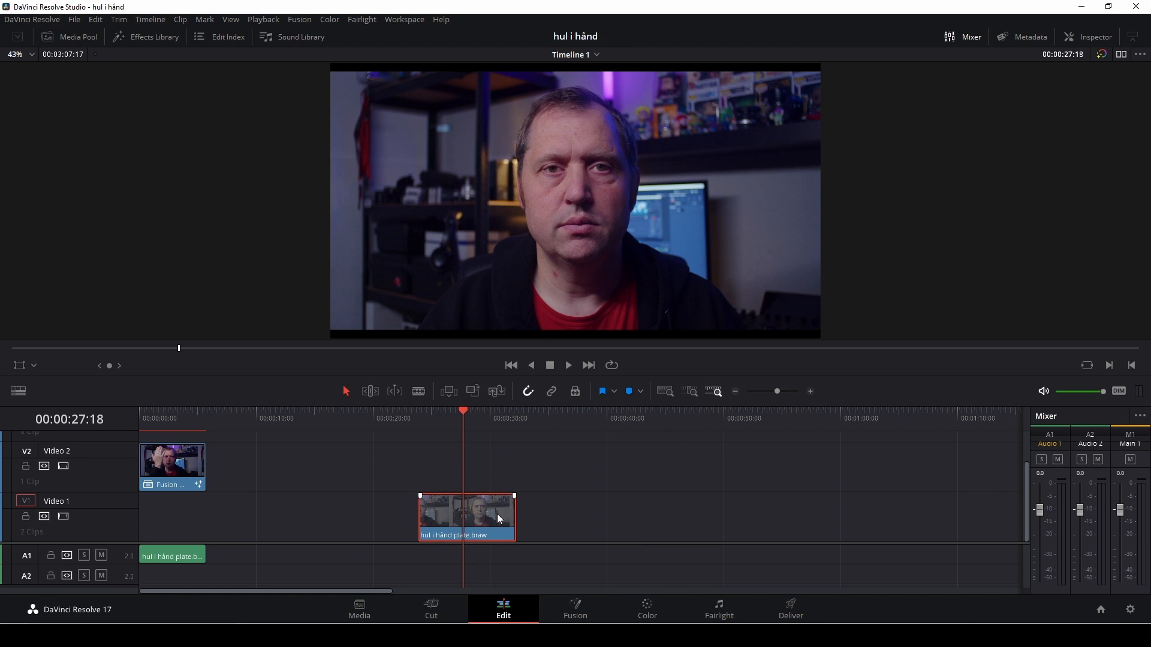
left_click_drag(466, 514, 187, 514)
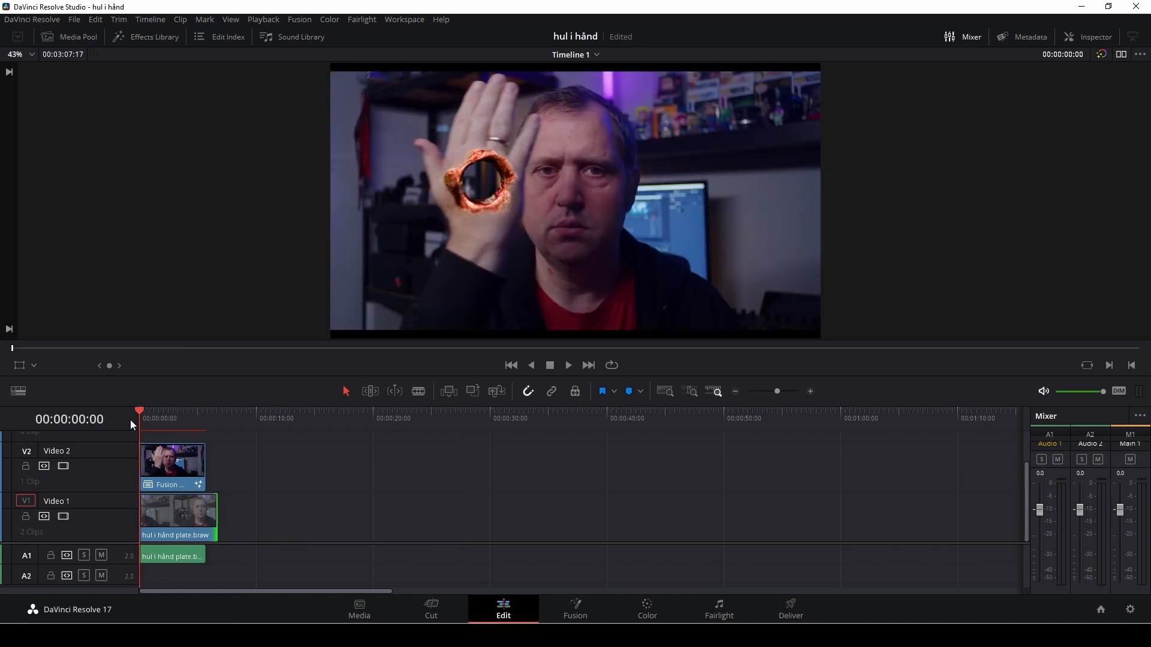
Play the stacked composite from the start, then stop to inspect the plate clip
left_click(567, 364)
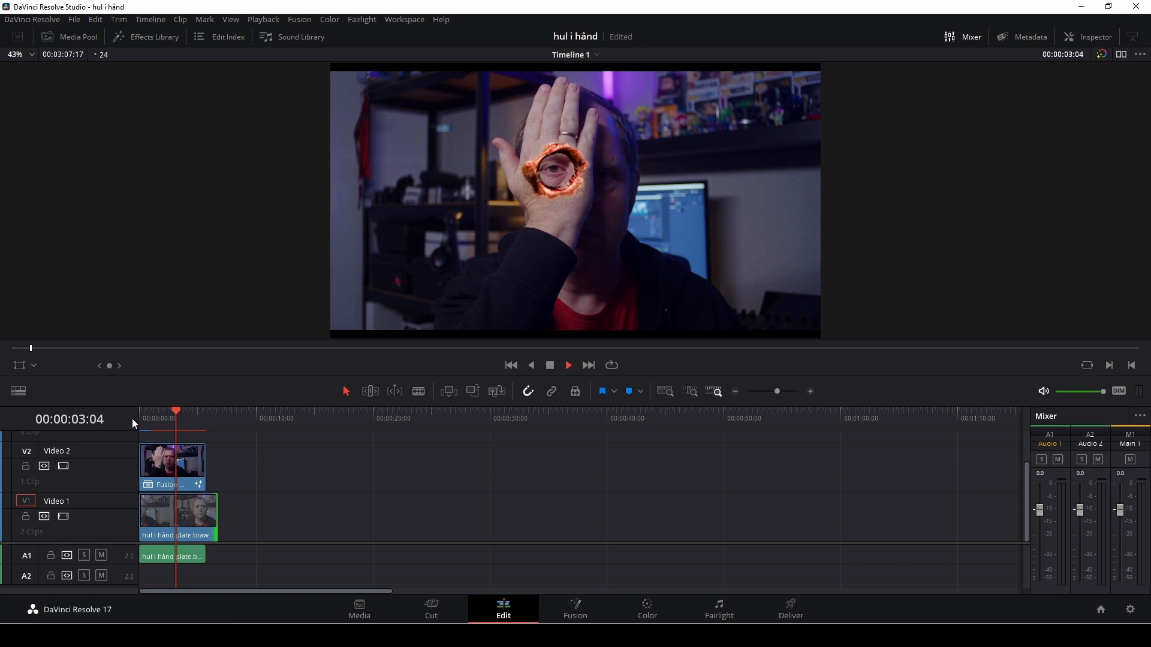
left_click(1090, 37)
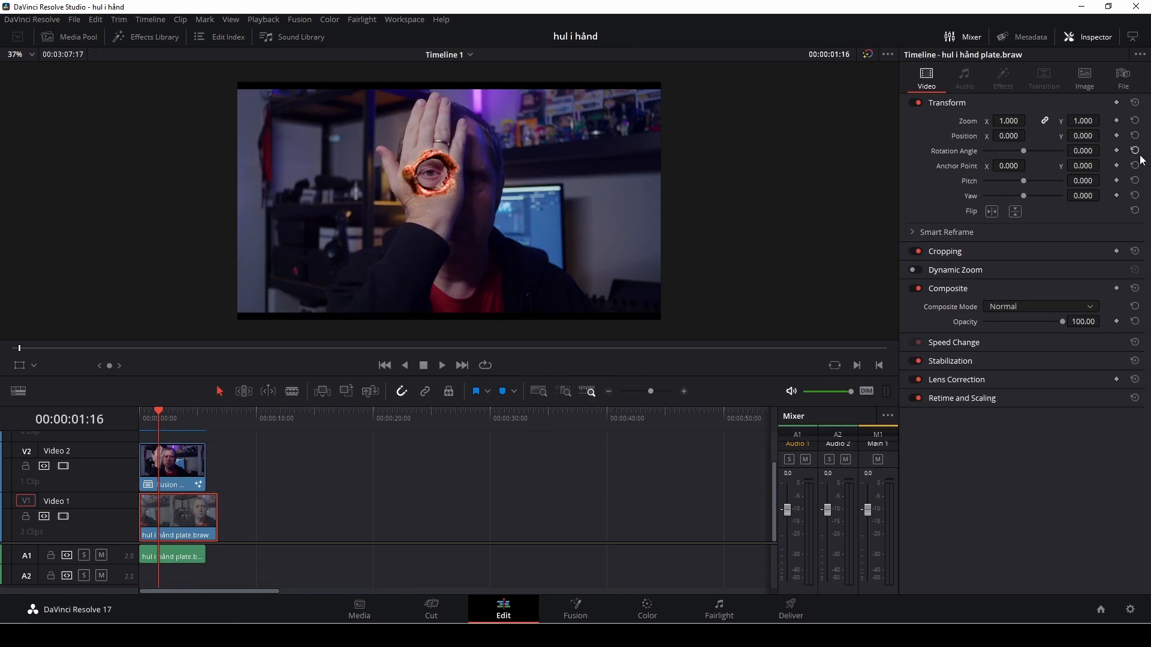
Set the plate clip's Transform Position to X -4 and Y -22 in the Inspector
left_click(1008, 135)
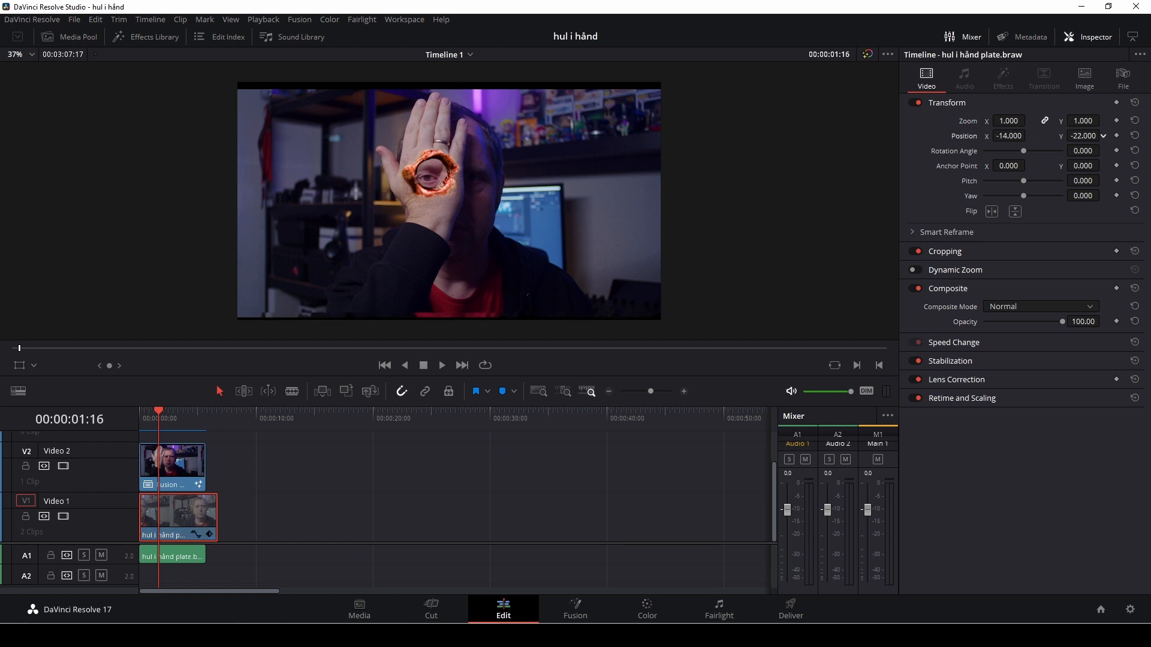
left_click(1029, 133)
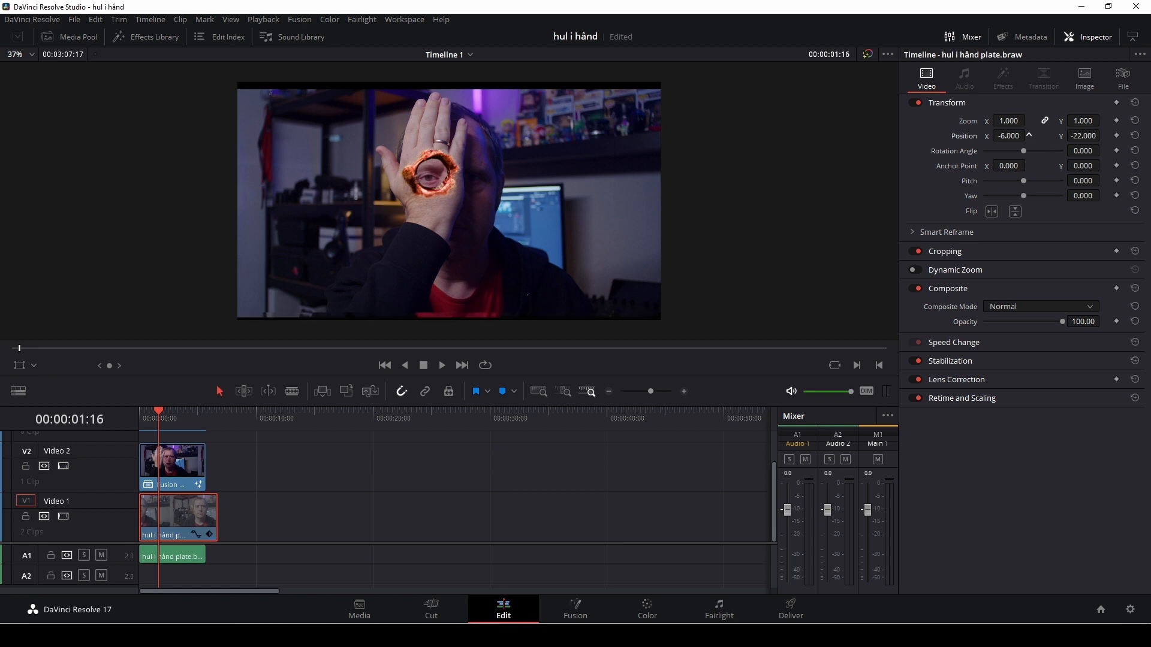
left_click(1028, 132)
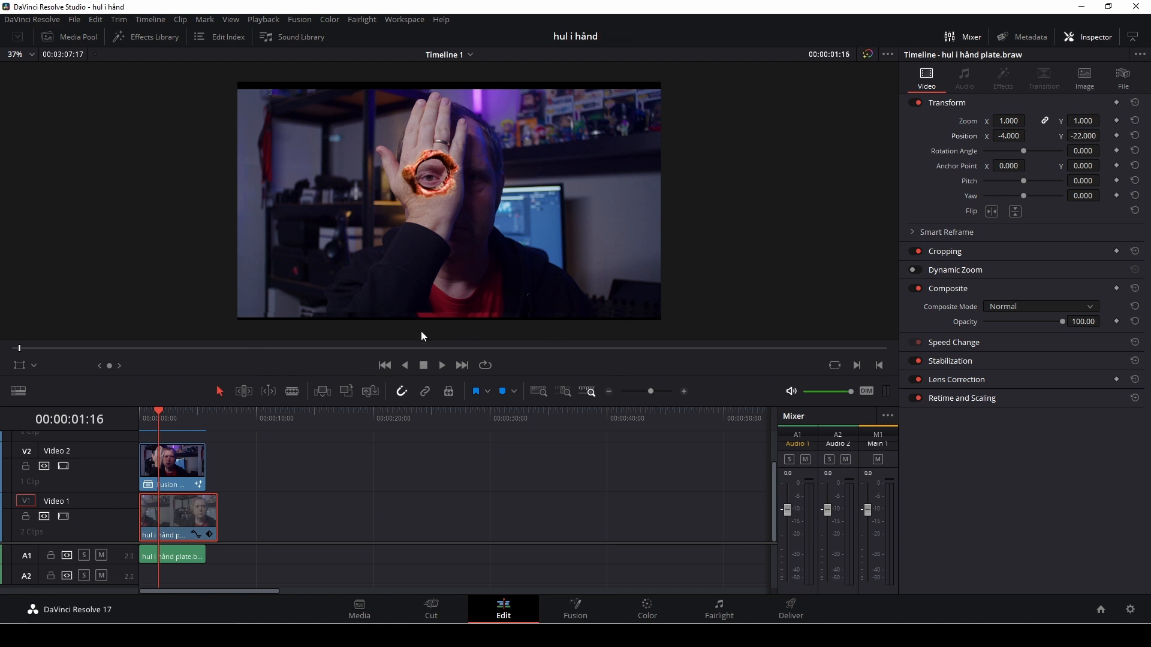
mouse_move(440, 326)
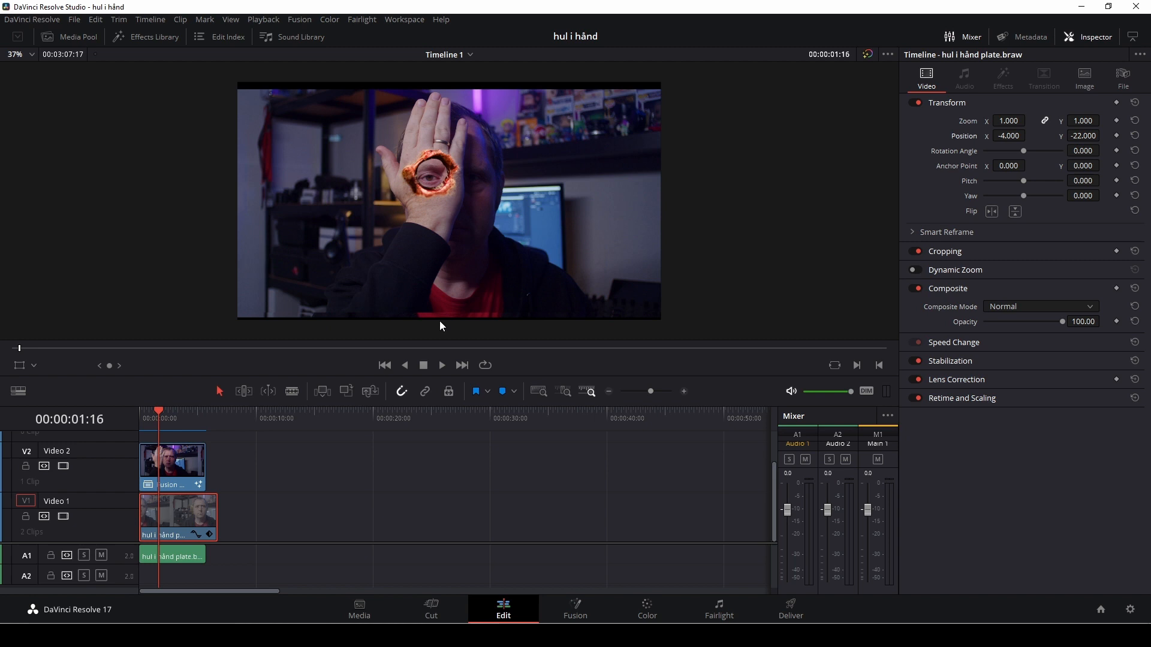
mouse_move(150, 19)
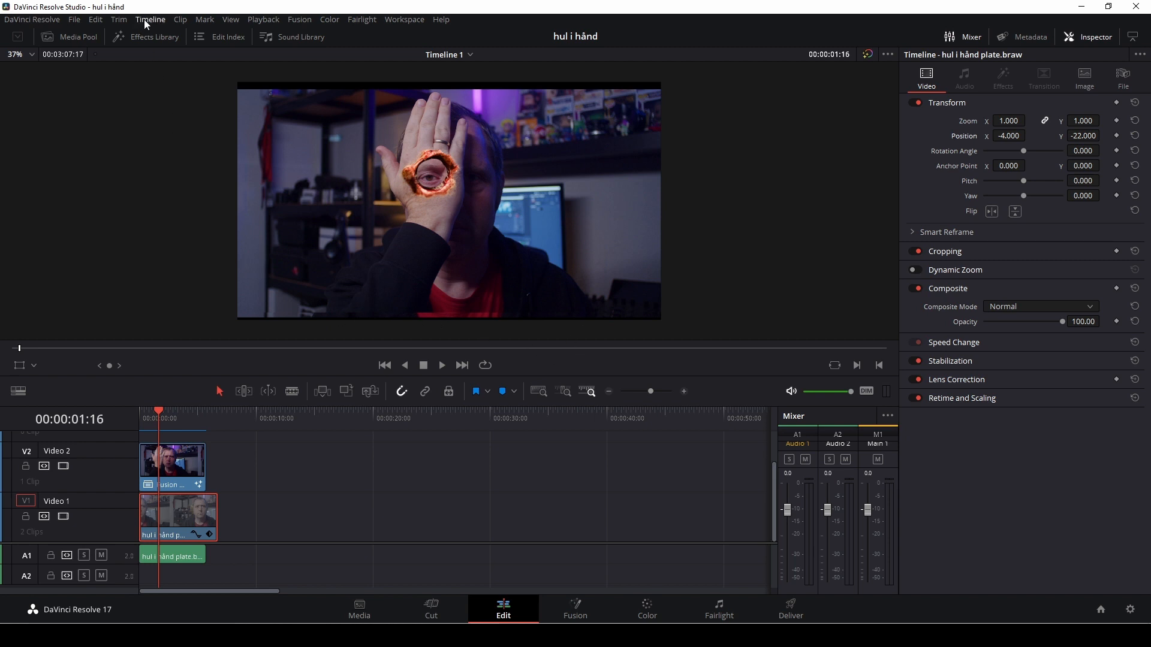
Show the Output Blanking aspect-ratio submenu from the Timeline menu
left_click(150, 19)
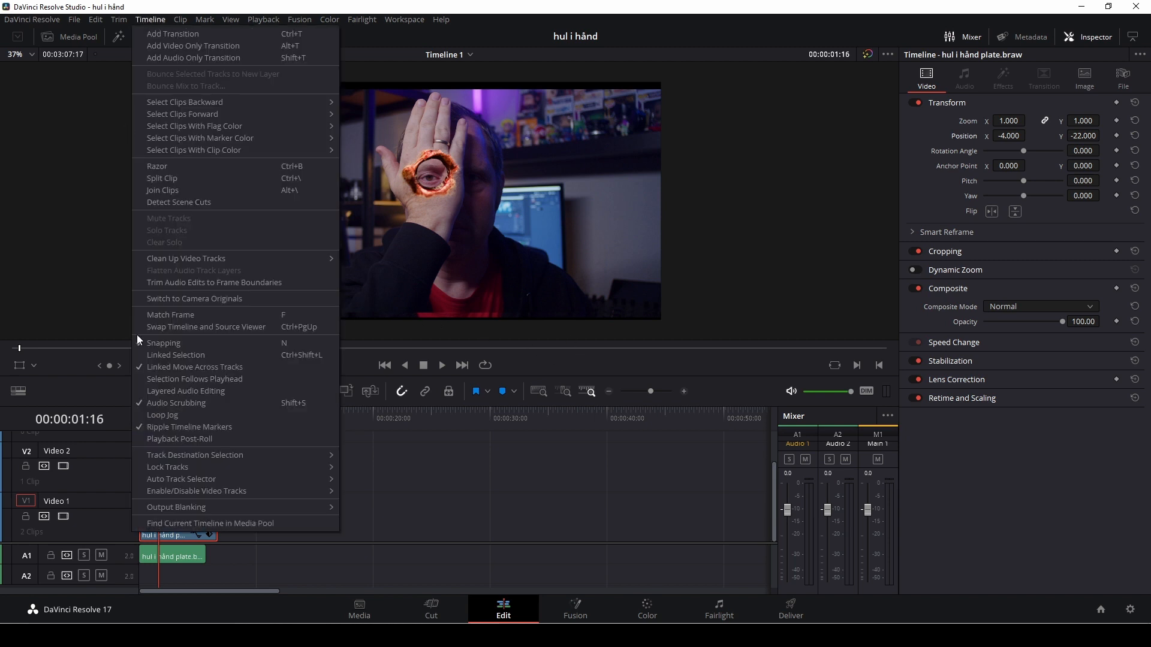
left_click(175, 509)
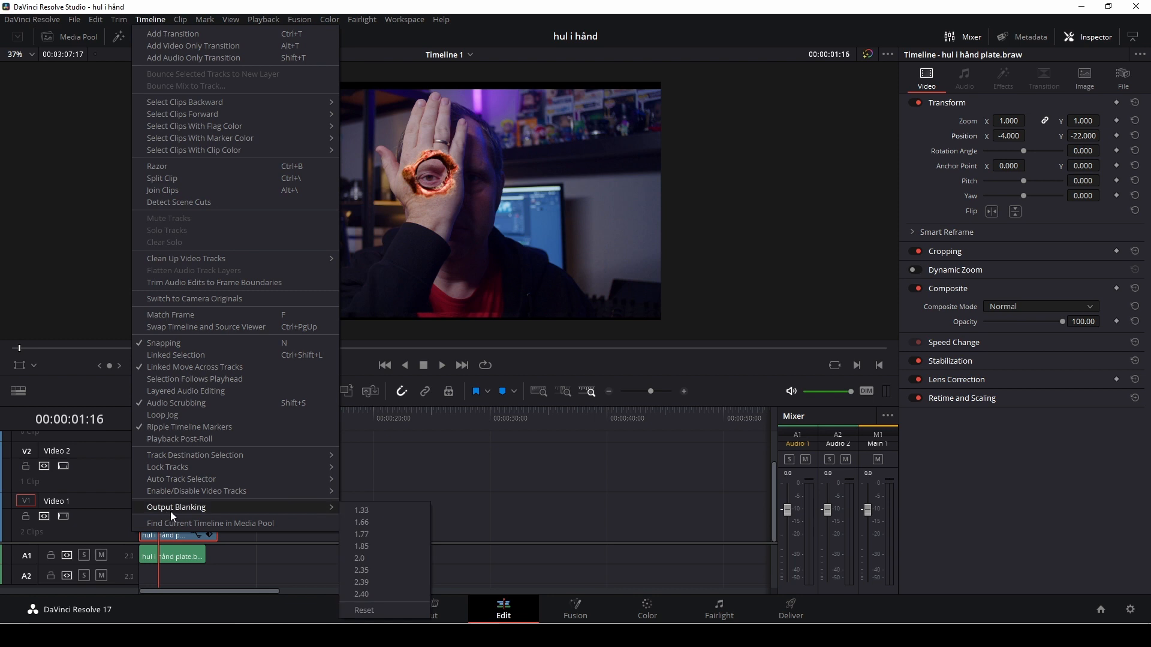